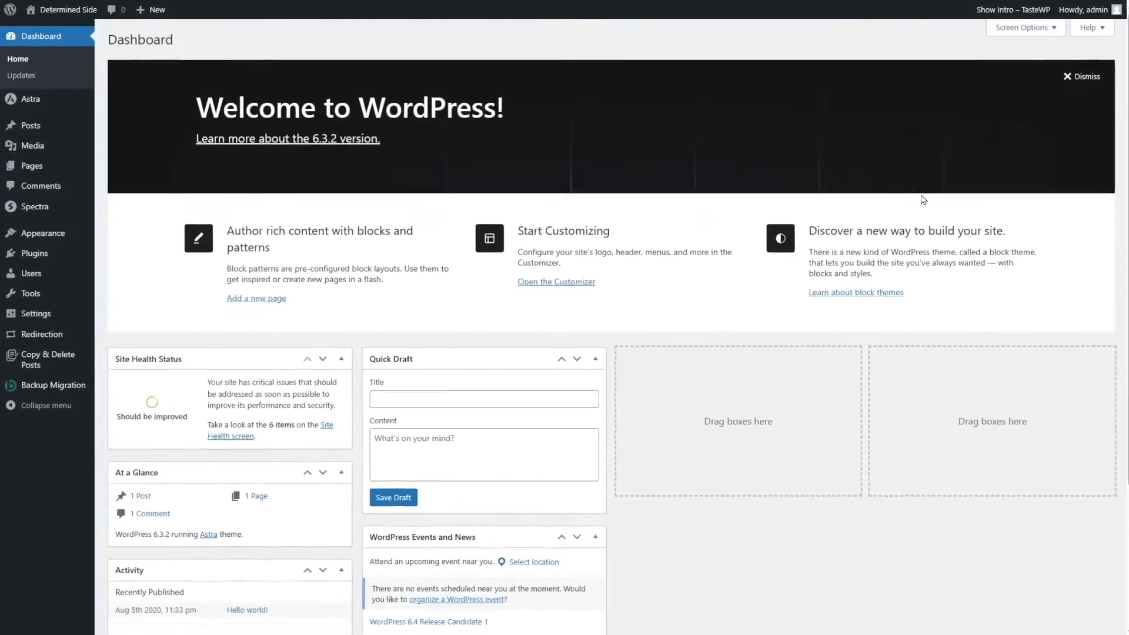
Search Google for 'Google Search Console' to list the official tools page.
{"action": "scroll", "scroll_direction": "down", "scroll_amount": 3}
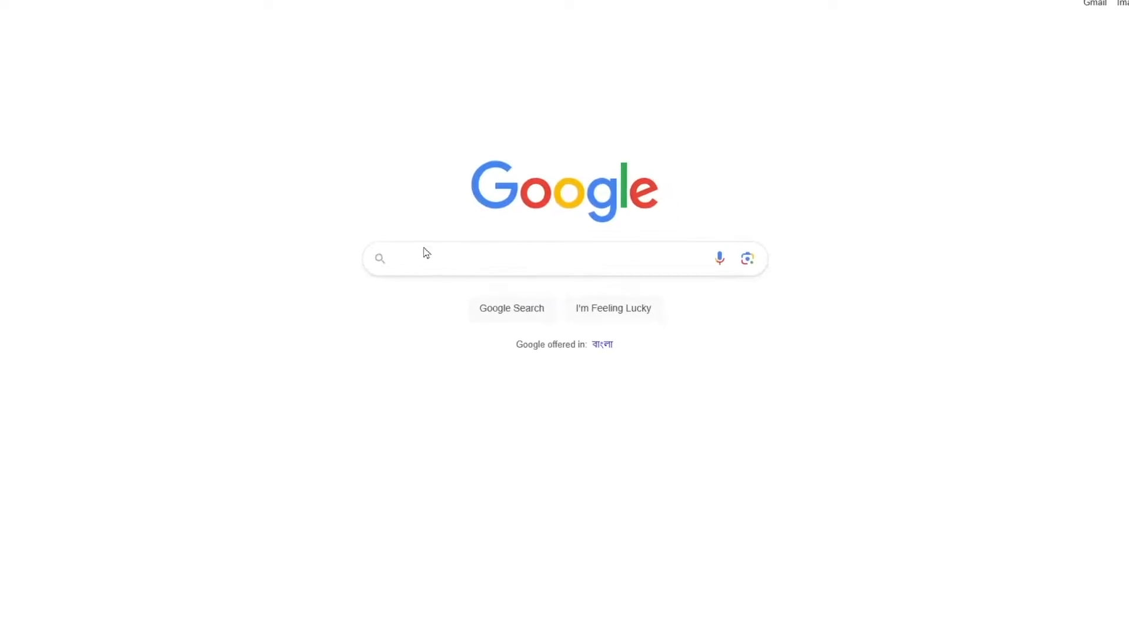
{"action": "type", "text": "Google Search Console"}
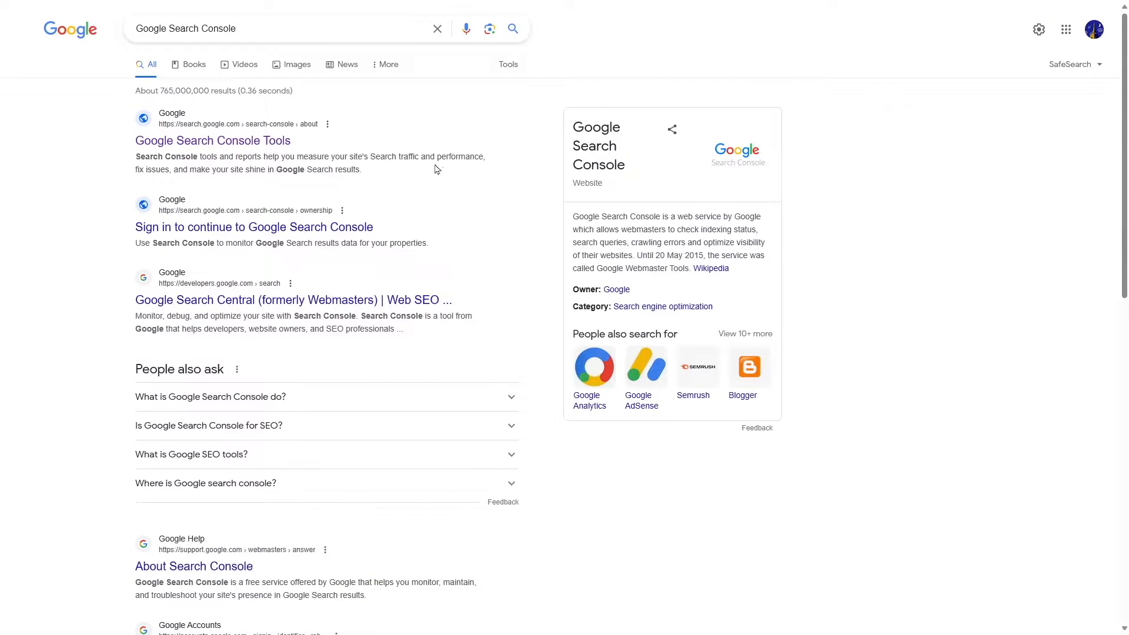
Open the Google Search Console Tools result and skim its landing page.
{"action": "left_click", "coordinate": [213, 140]}
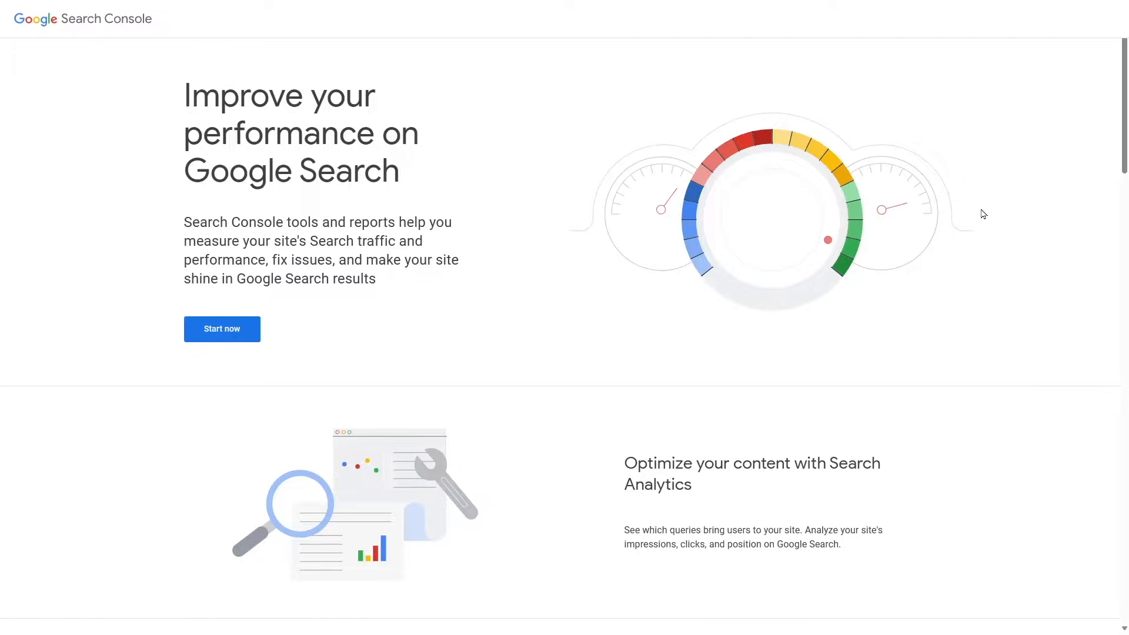
{"action": "mouse_move", "coordinate": [939, 255]}
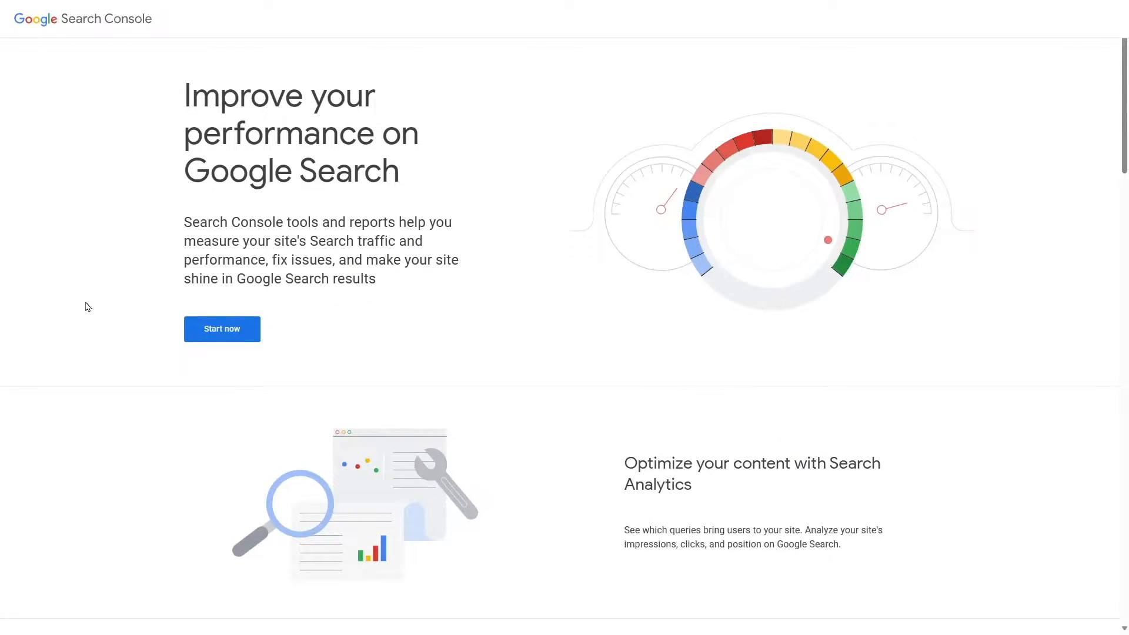
{"action": "scroll", "scroll_direction": "down", "scroll_amount": 3}
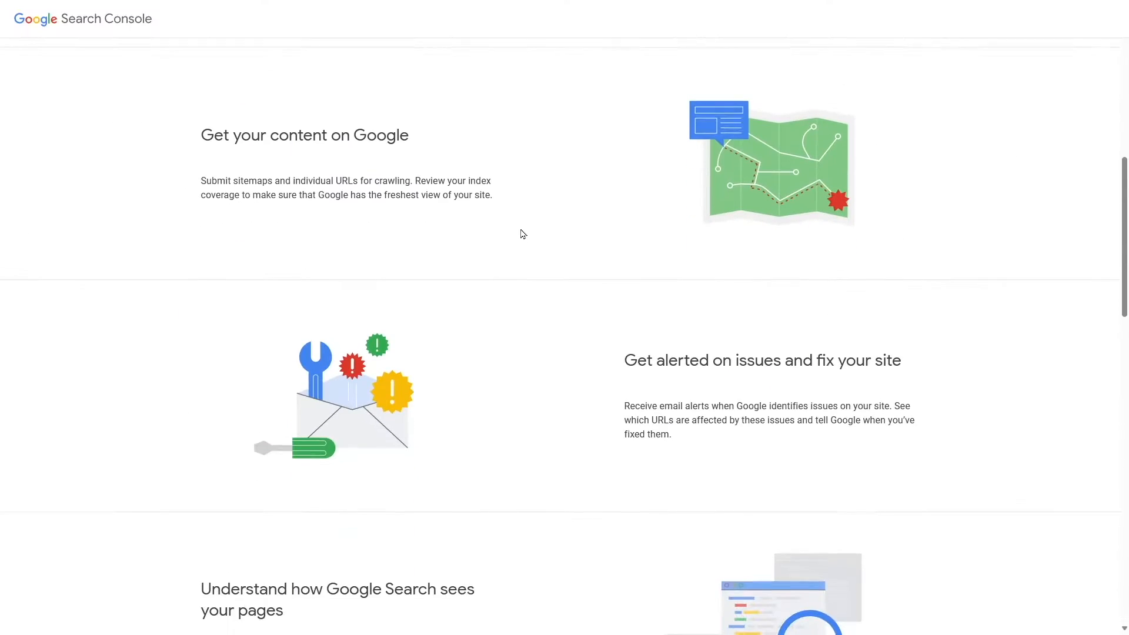
{"action": "scroll", "scroll_direction": "up", "scroll_amount": 3}
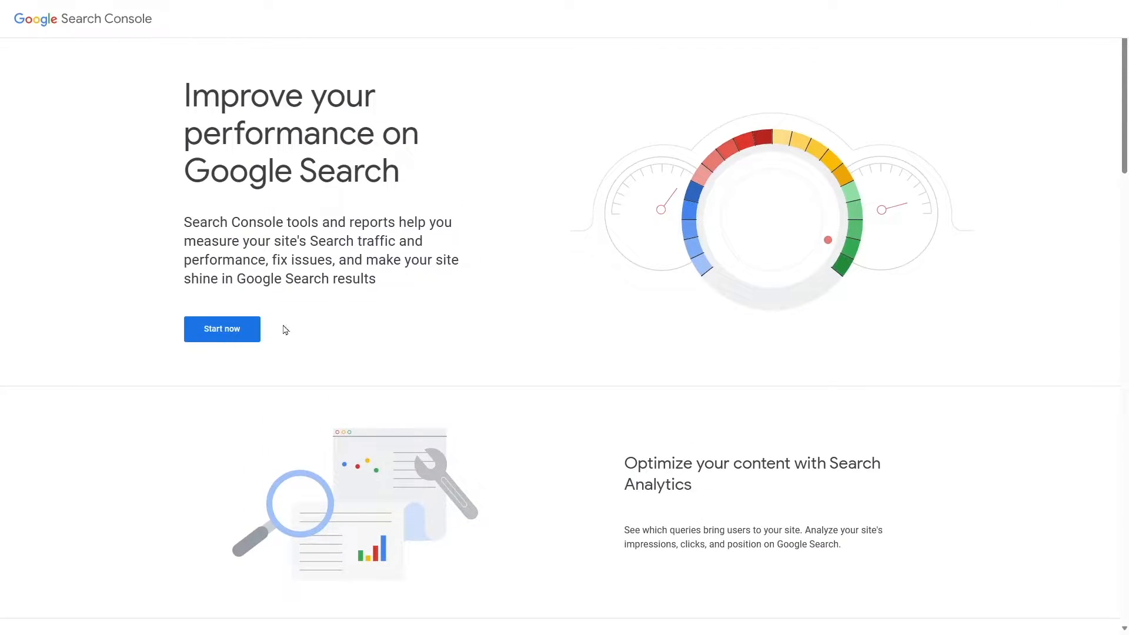
{"action": "scroll", "scroll_direction": "down", "scroll_amount": 3}
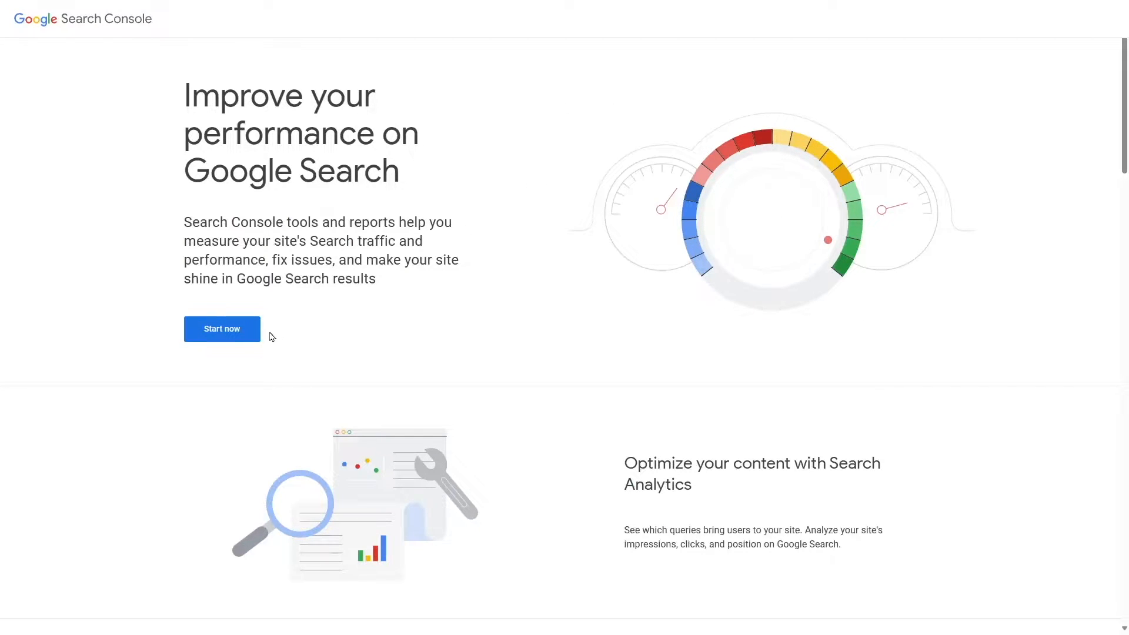
Start now to reach the Domain / URL prefix property type choice.
{"action": "left_click", "coordinate": [221, 329]}
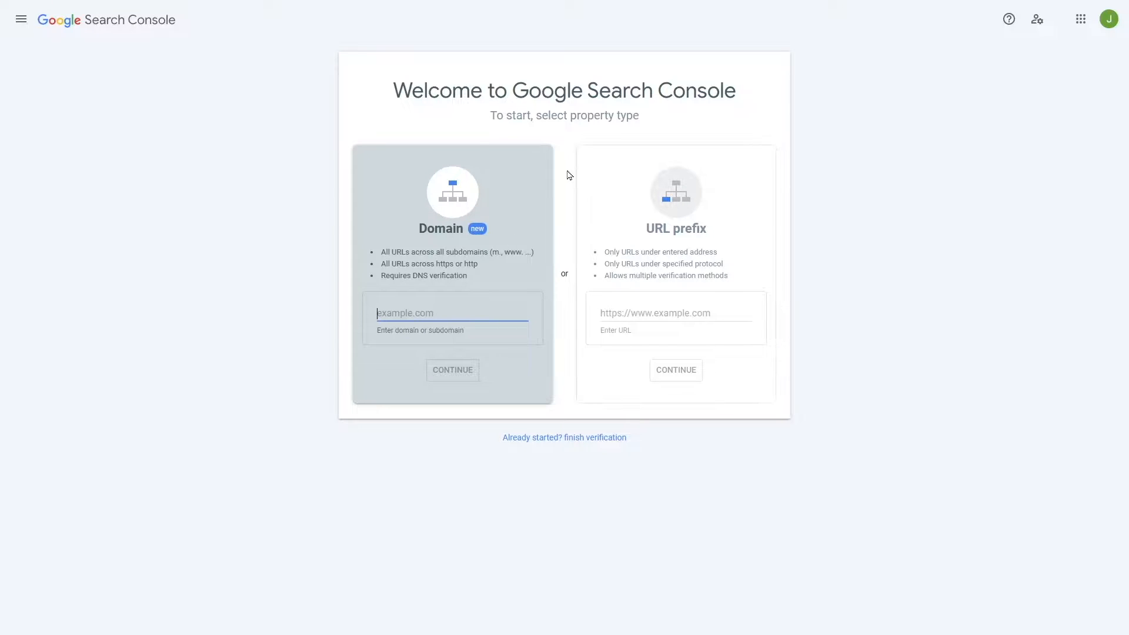
{"action": "mouse_move", "coordinate": [507, 236]}
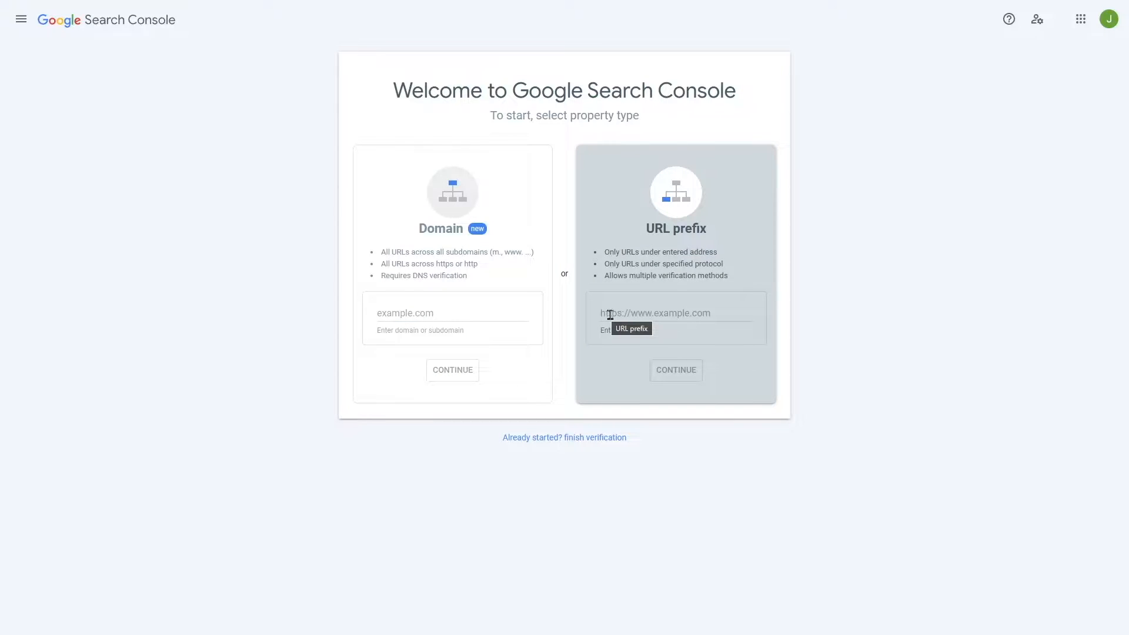
{"action": "mouse_move", "coordinate": [661, 456]}
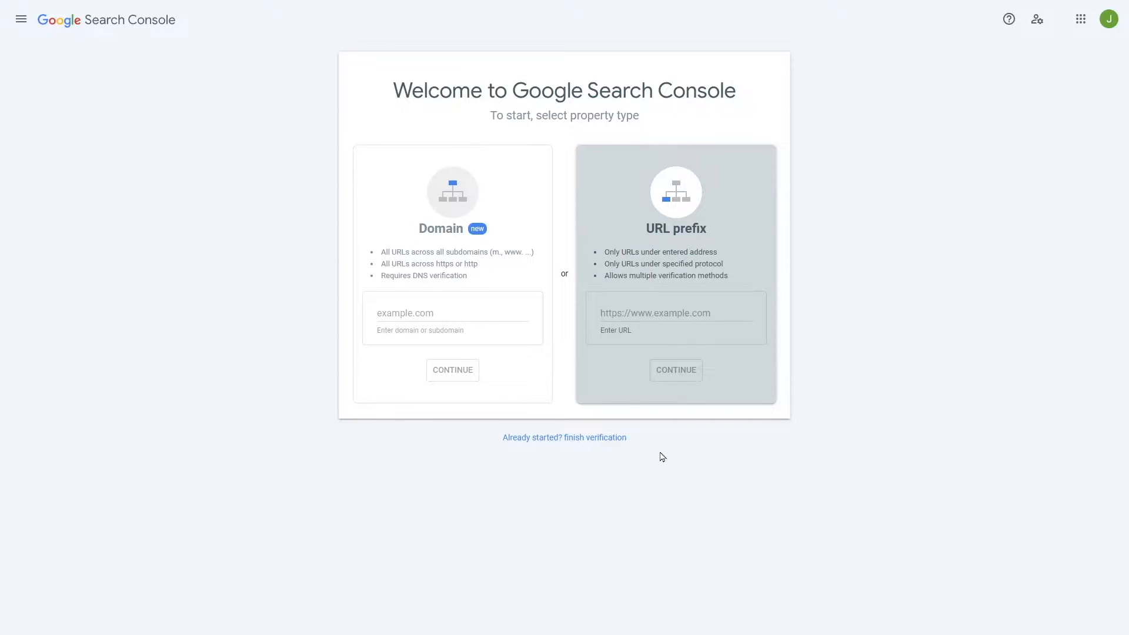
{"action": "left_click", "coordinate": [675, 313]}
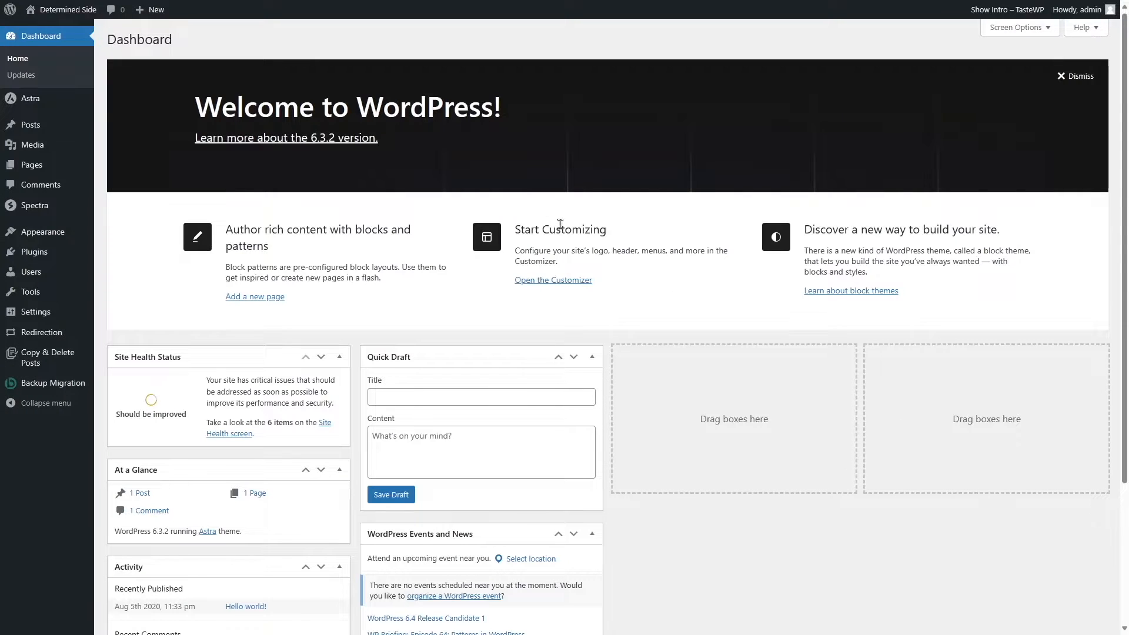
{"action": "mouse_move", "coordinate": [34, 311]}
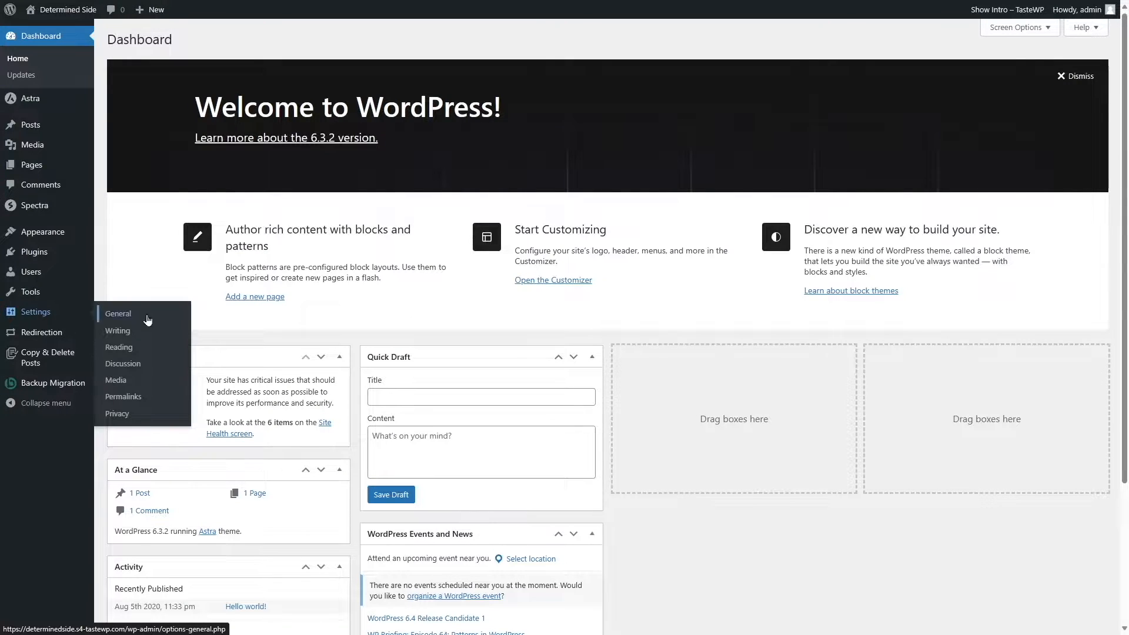
{"action": "mouse_move", "coordinate": [128, 326]}
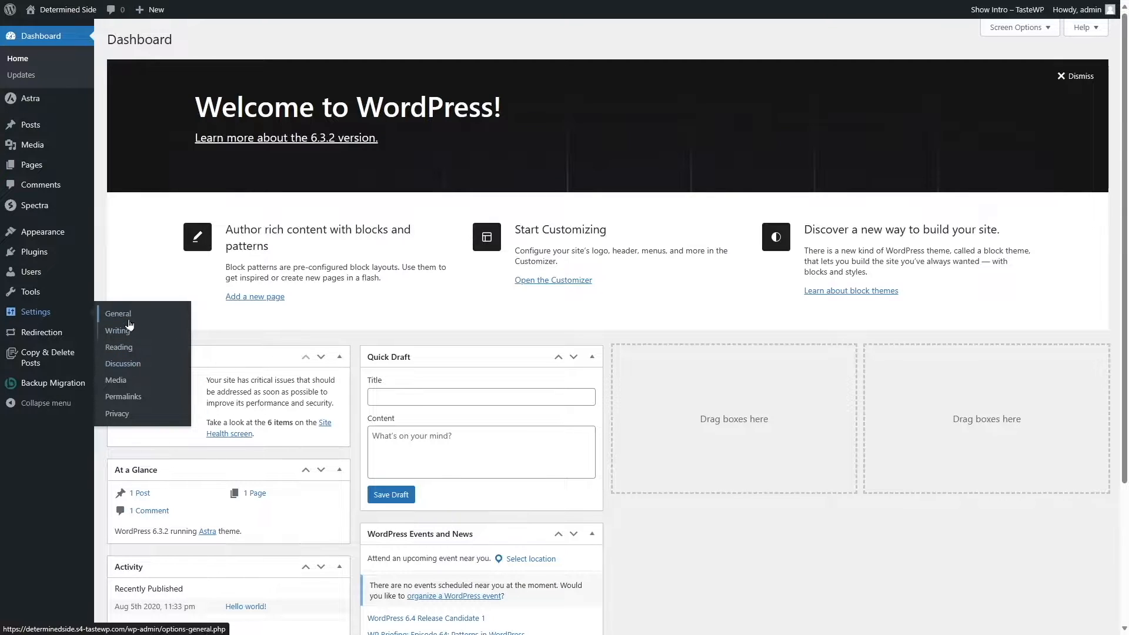
{"action": "left_click", "coordinate": [118, 313]}
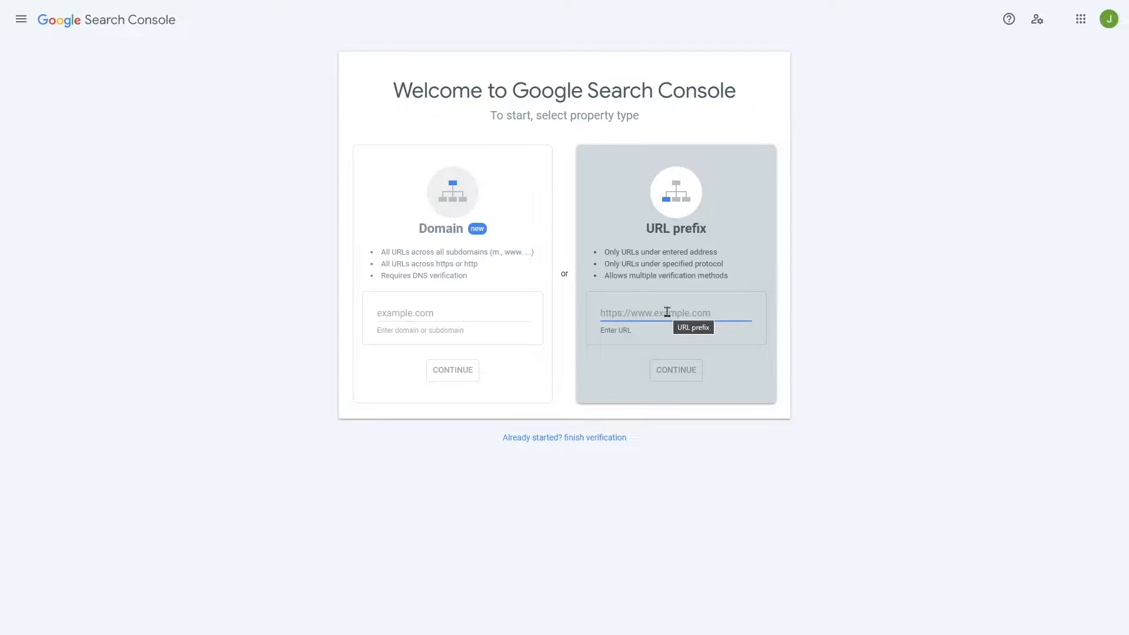
{"action": "type", "text": "https://determinedside.s4-tastewp.c"}
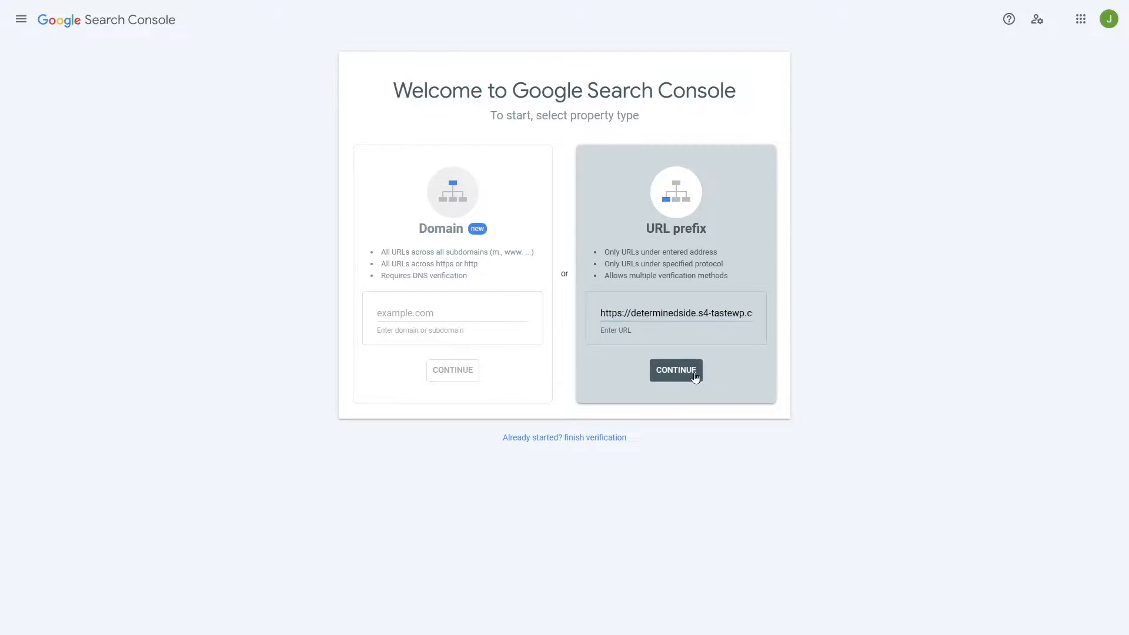
{"action": "left_click", "coordinate": [675, 370]}
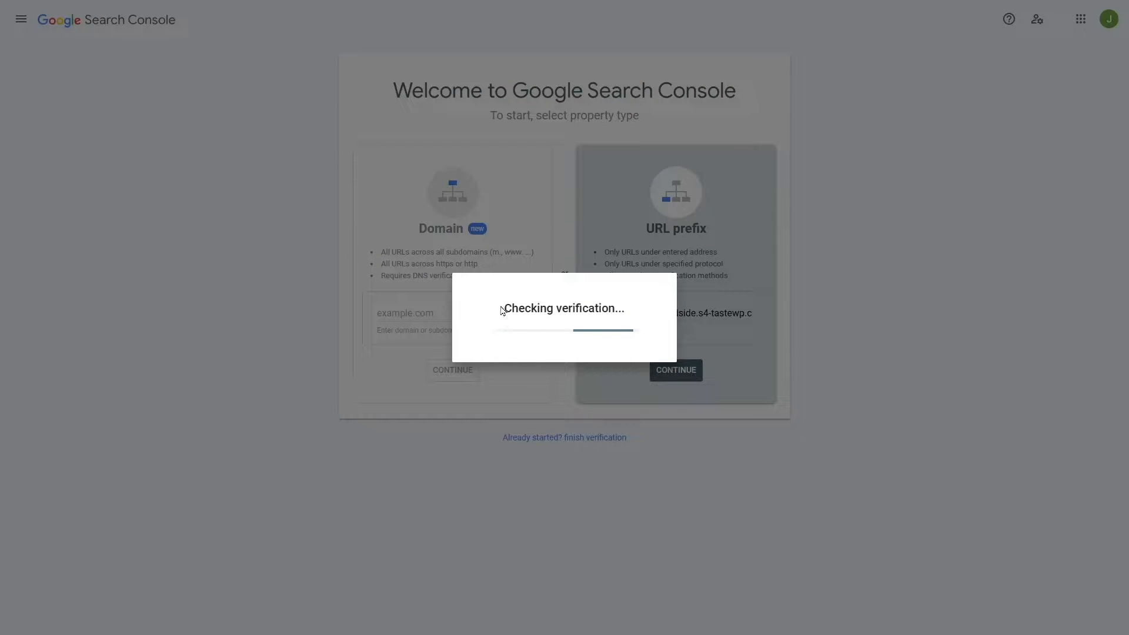
{"action": "mouse_move", "coordinate": [589, 354]}
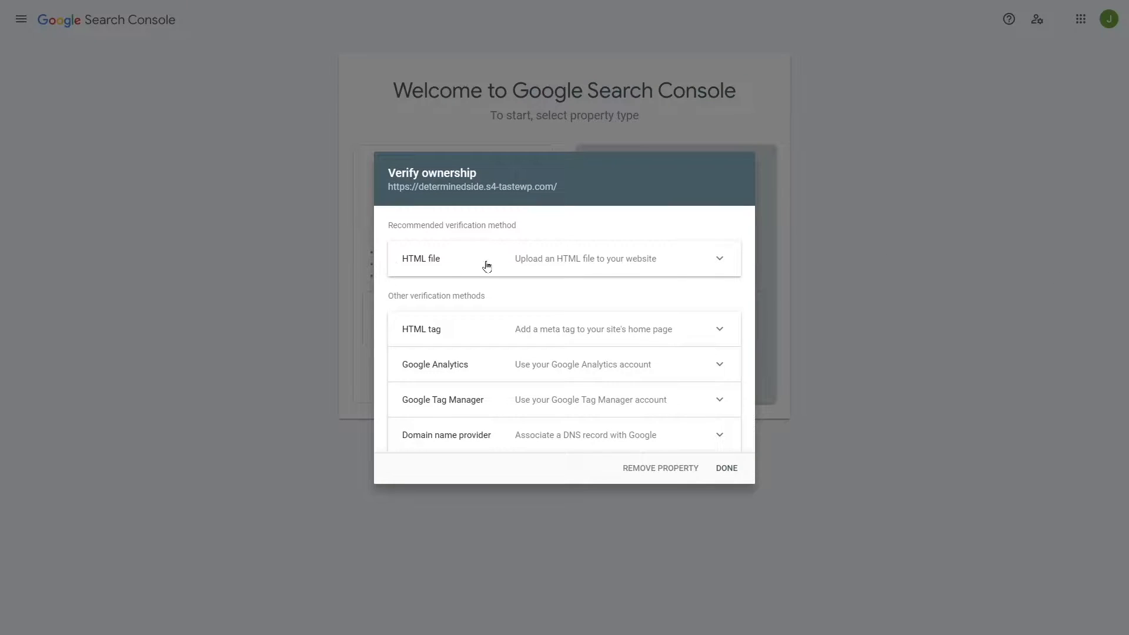
{"action": "mouse_move", "coordinate": [407, 377]}
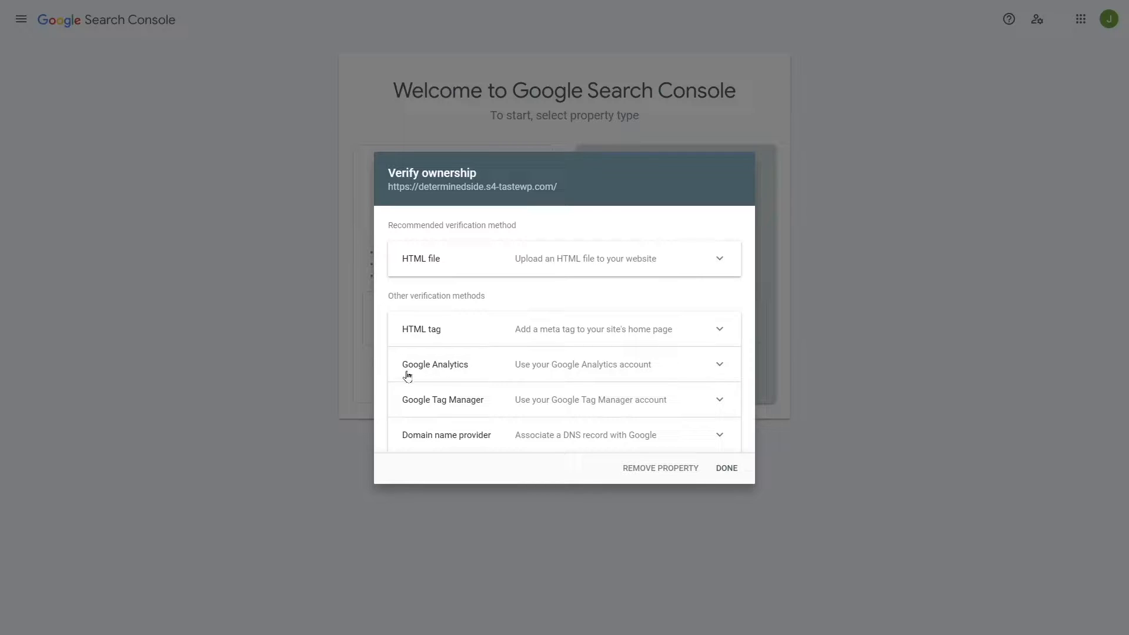
{"action": "mouse_move", "coordinate": [489, 420]}
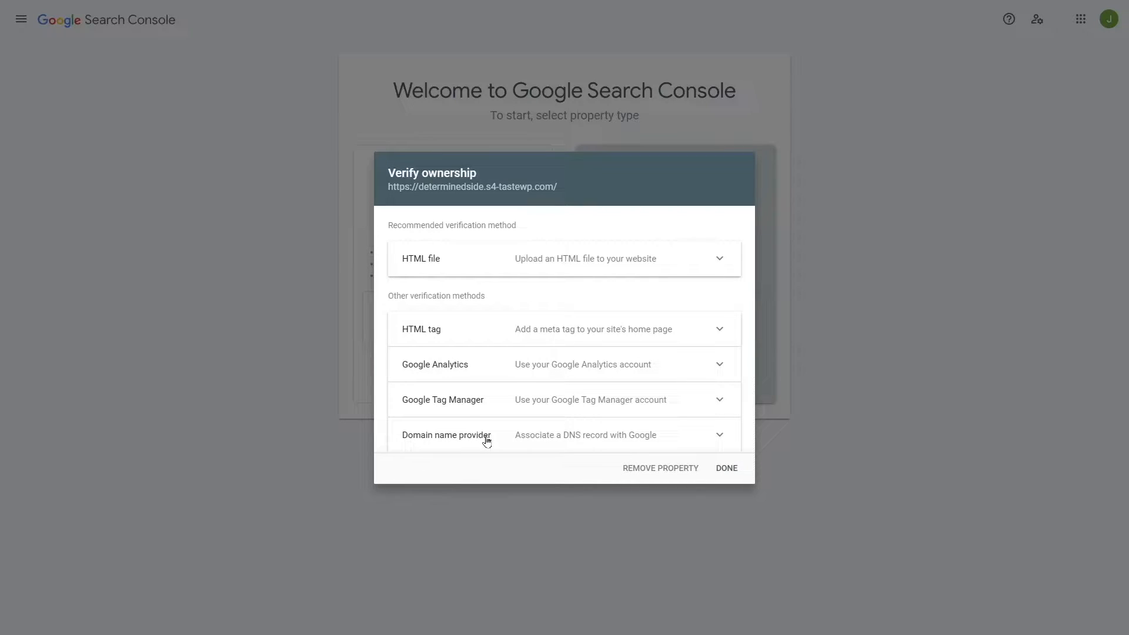
{"action": "mouse_move", "coordinate": [581, 325]}
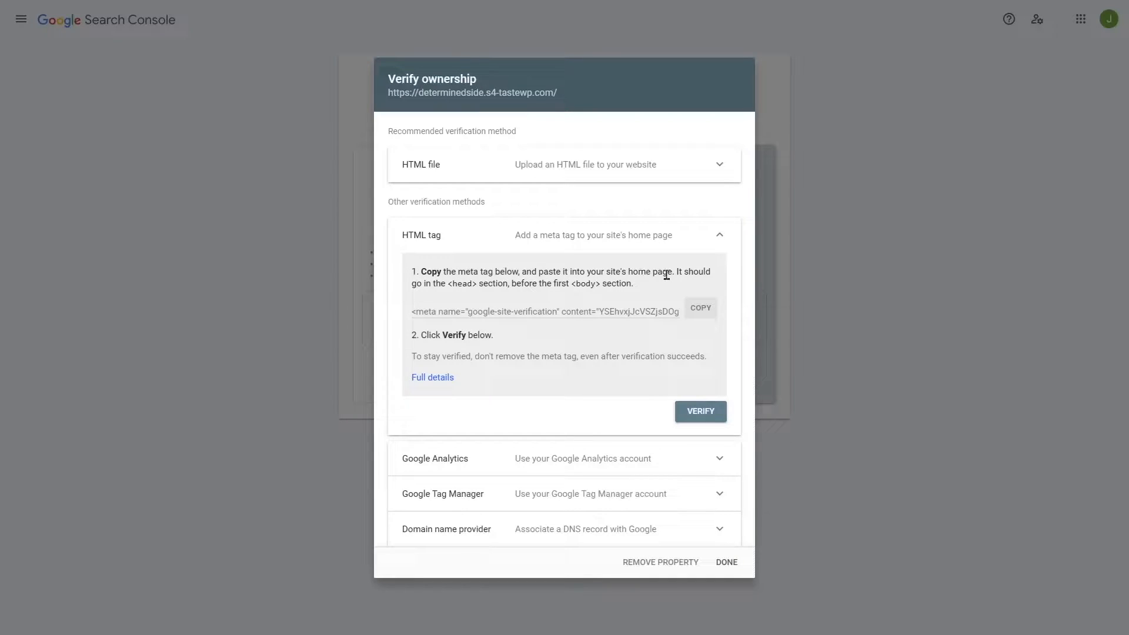
{"action": "mouse_move", "coordinate": [448, 285]}
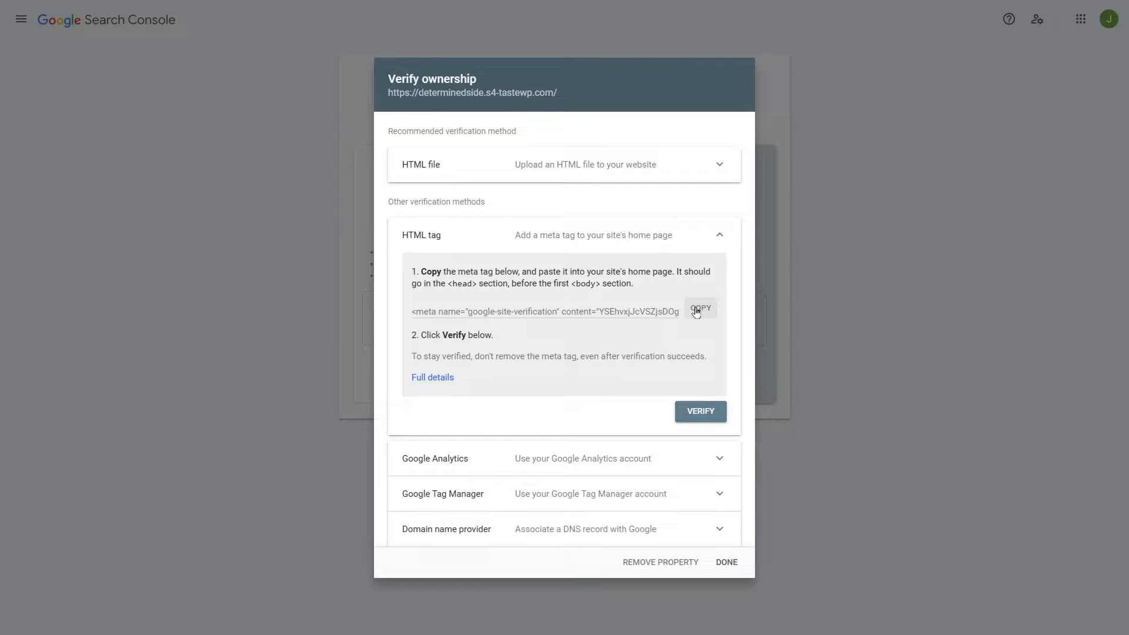
Copy the HTML verification meta tag from the Verify ownership dialog.
{"action": "left_click", "coordinate": [698, 308]}
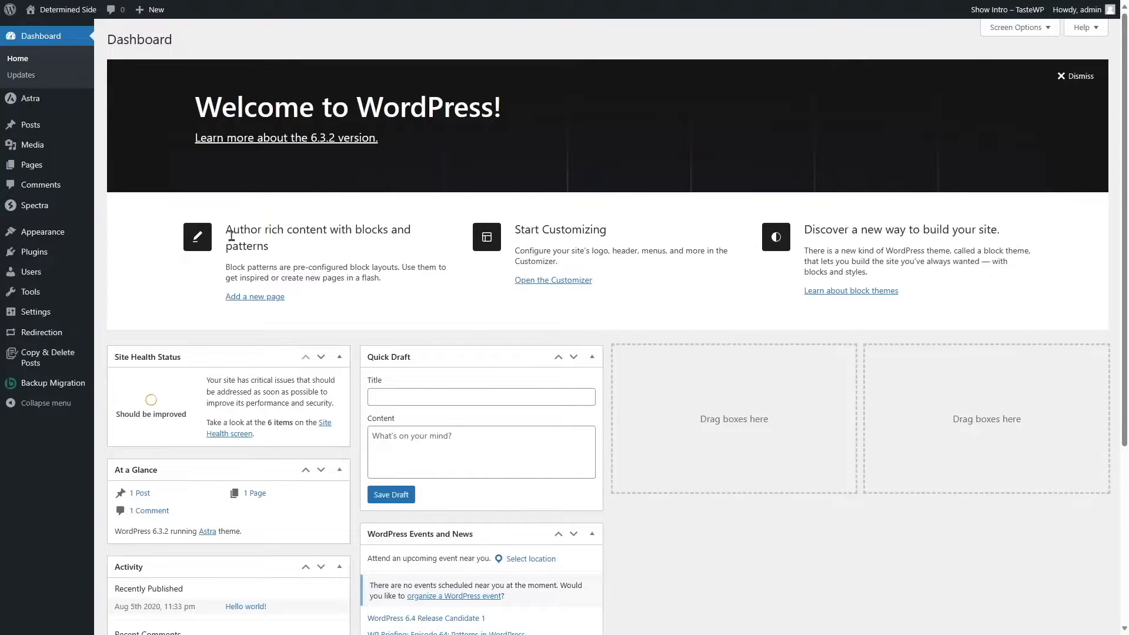
{"action": "mouse_move", "coordinate": [532, 147]}
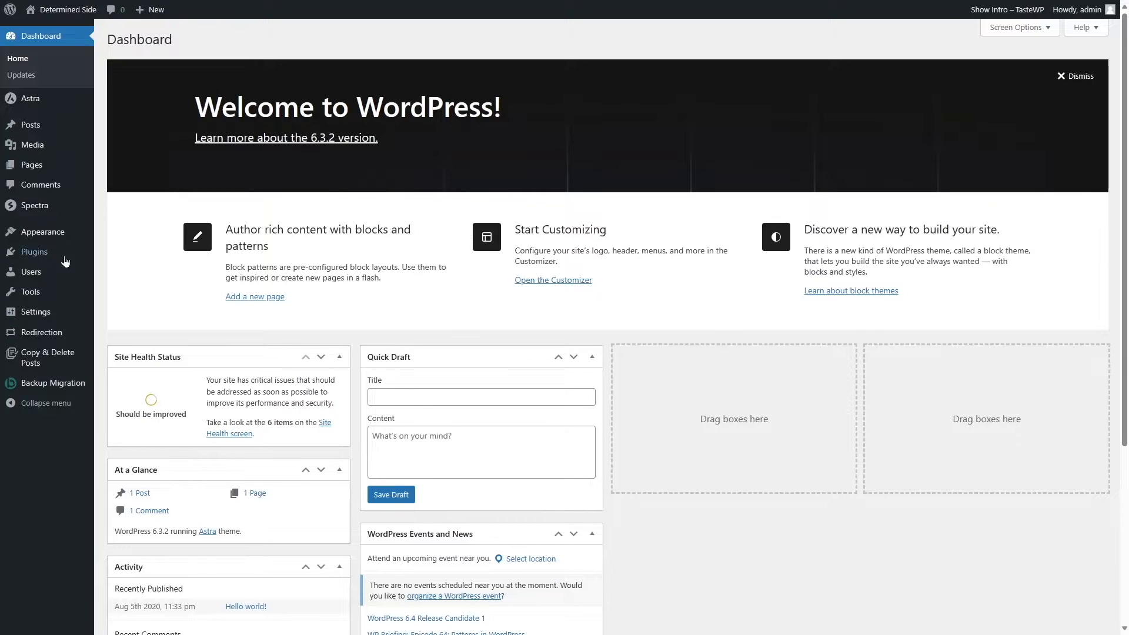
{"action": "mouse_move", "coordinate": [34, 252]}
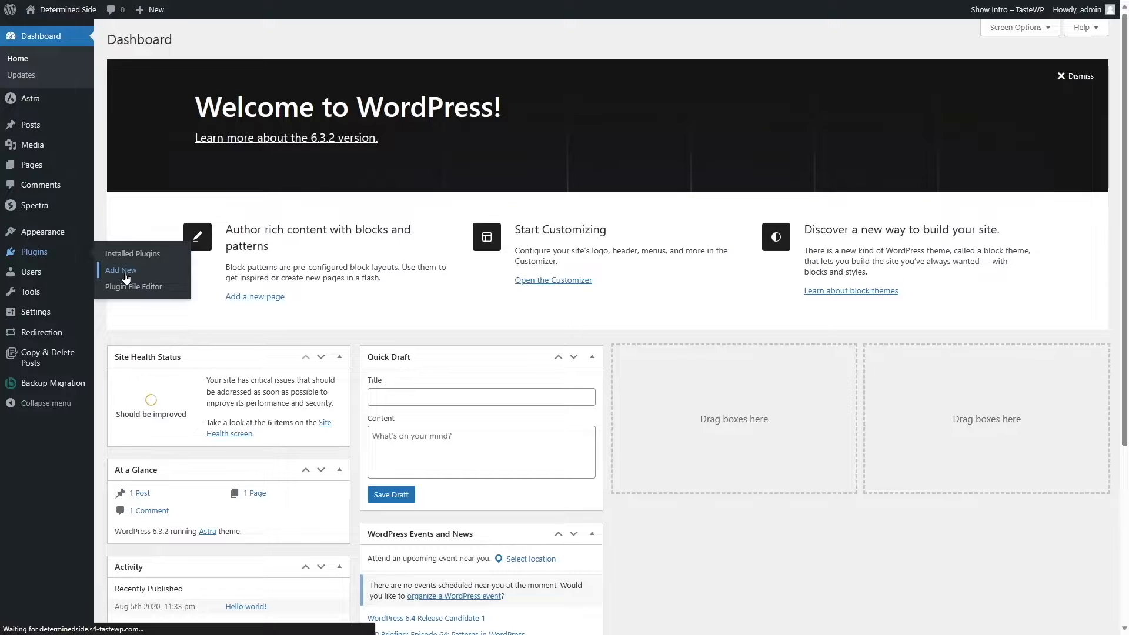
Find the WPCode plugin under Add New, install it and activate it.
{"action": "left_click", "coordinate": [120, 271]}
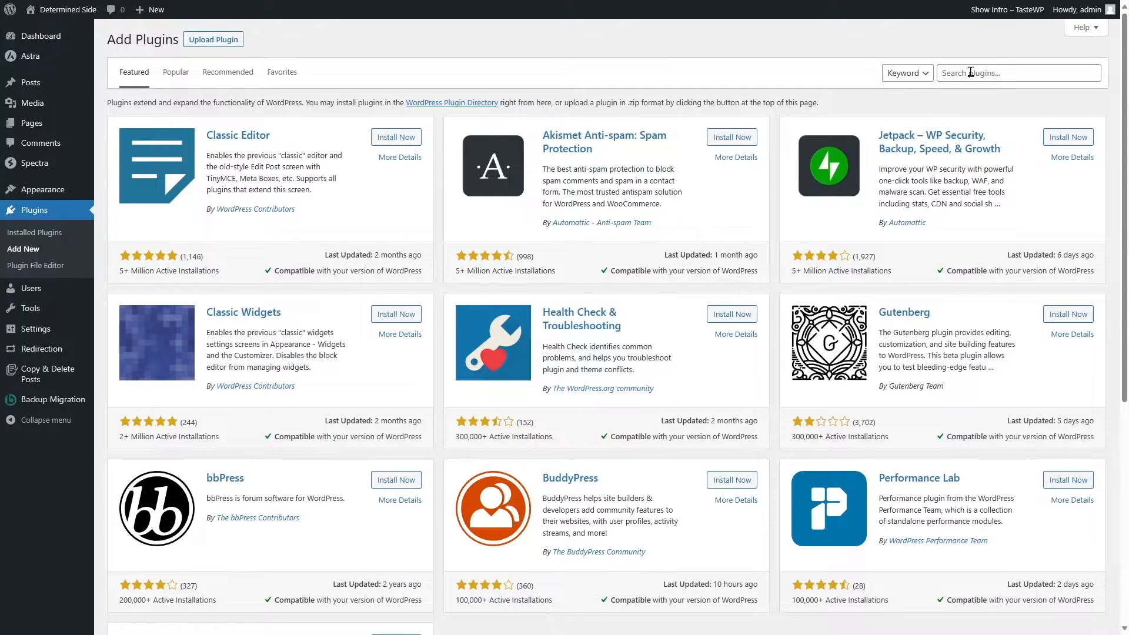
{"action": "type", "text": "WPCode"}
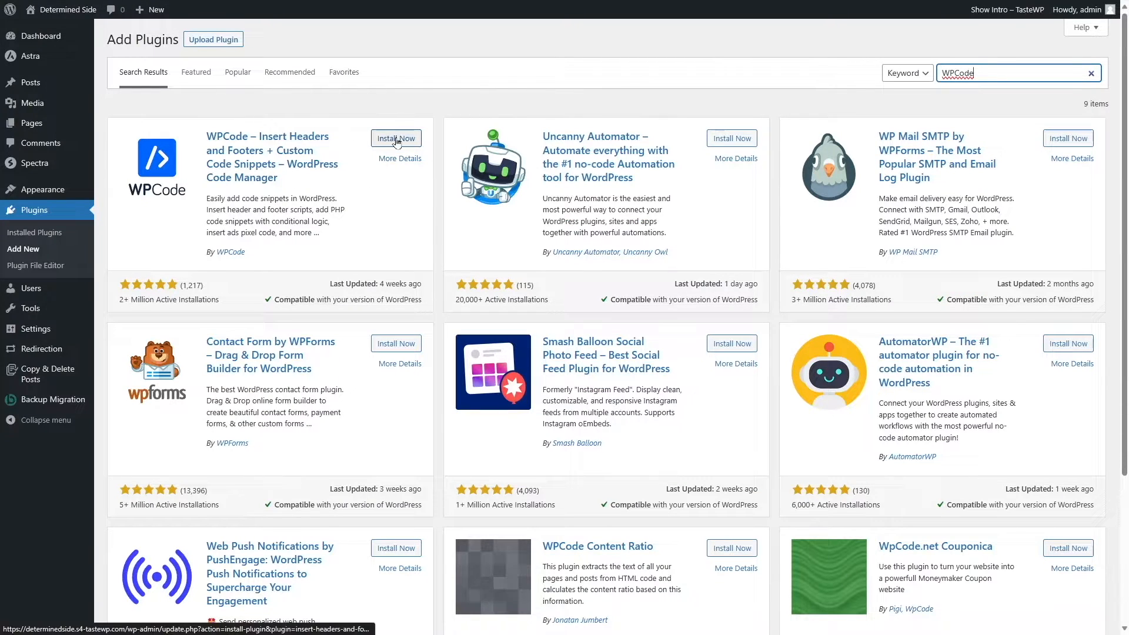
{"action": "left_click", "coordinate": [395, 138]}
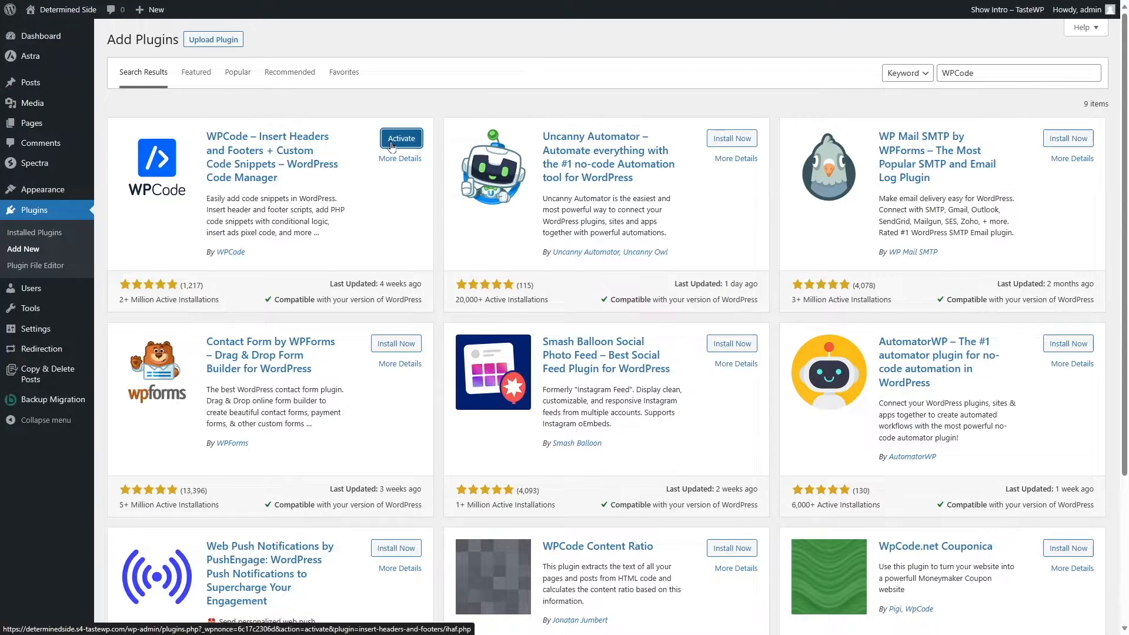
{"action": "left_click", "coordinate": [400, 139]}
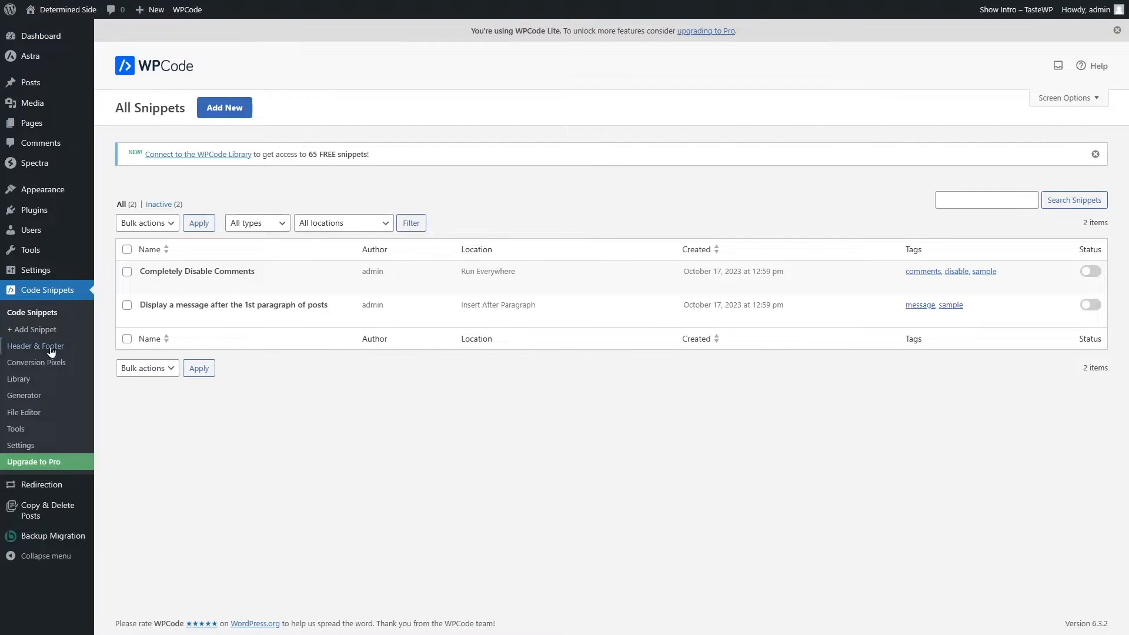
Paste the google-site-verification meta tag into WPCode's global Header scripts and save.
{"action": "left_click", "coordinate": [35, 346]}
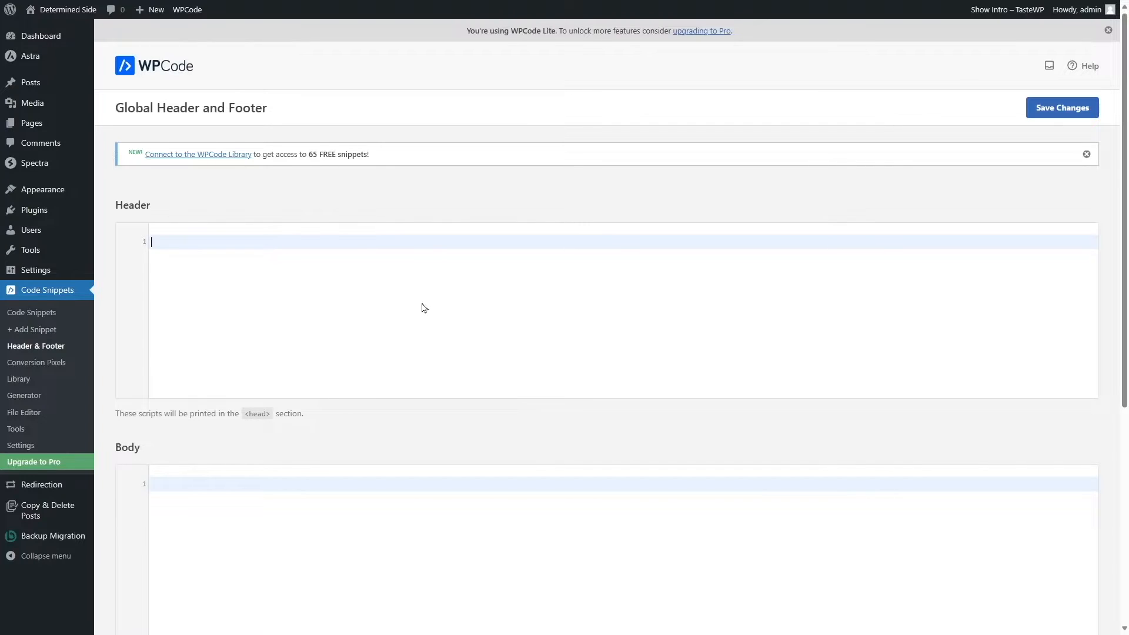
{"action": "type", "text": "<meta name=\"google-site-verification\" content=\"YSEhvxjJcVSZjsDOg1OVxbNeLBtQu4dkd4MnI3xMib0\" />"}
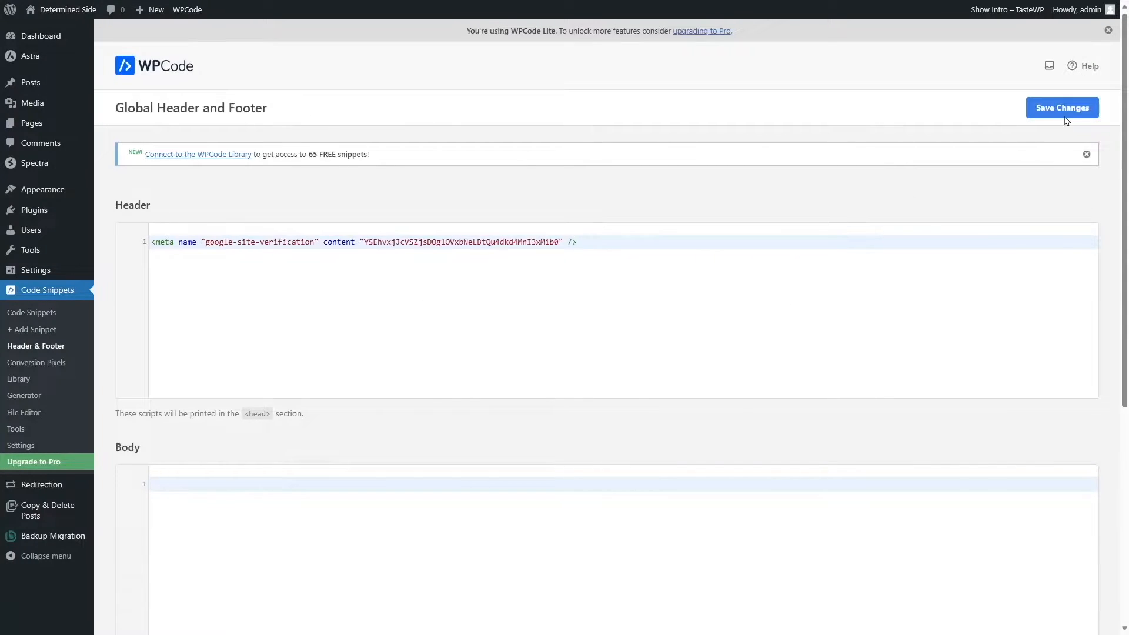
{"action": "left_click", "coordinate": [1061, 107]}
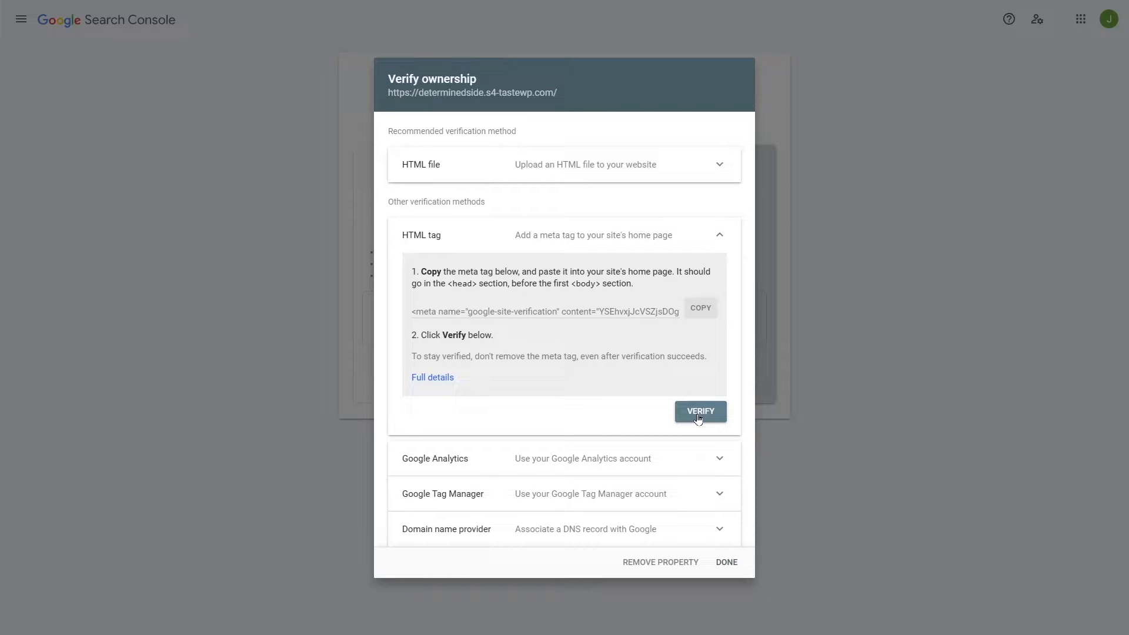
Verify ownership via the HTML tag method and dismiss the success confirmation.
{"action": "left_click", "coordinate": [699, 412]}
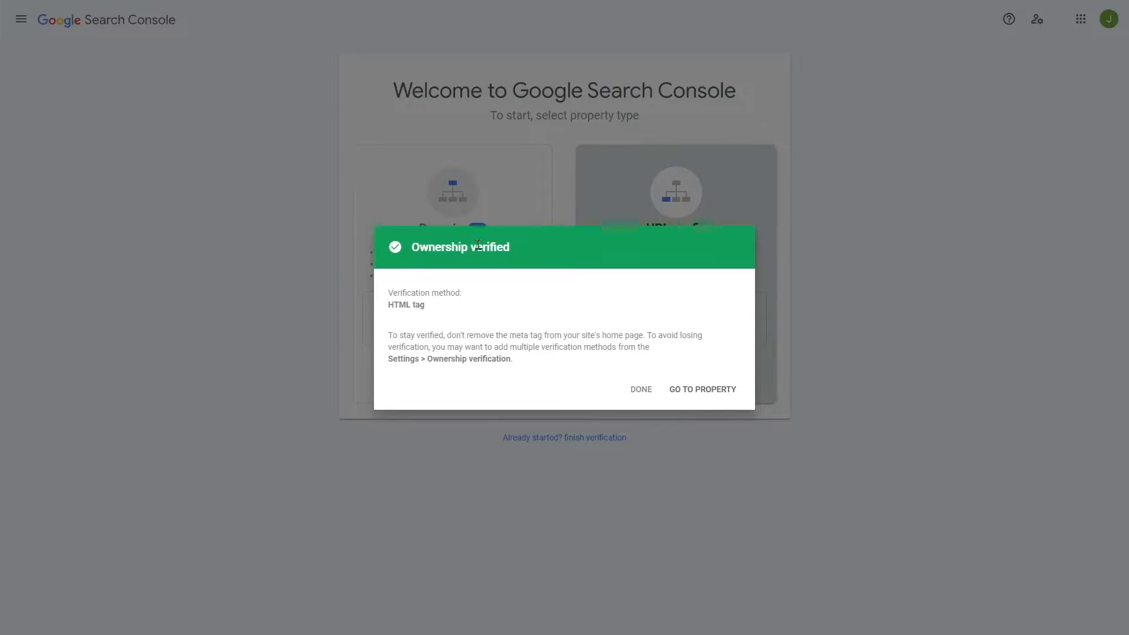
{"action": "mouse_move", "coordinate": [726, 155]}
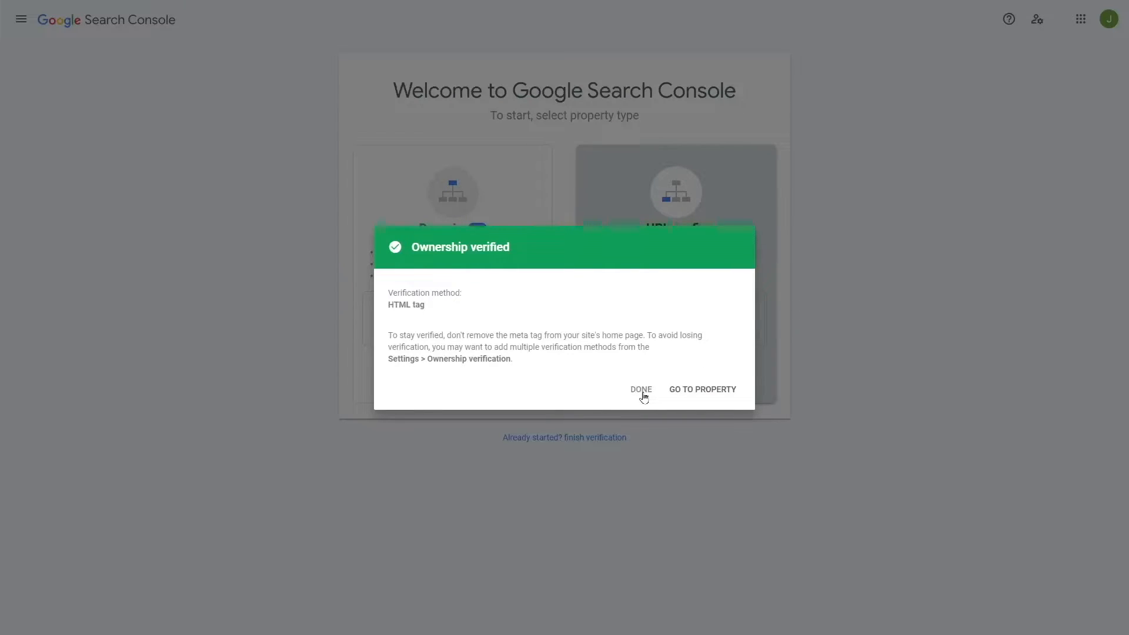
{"action": "left_click", "coordinate": [639, 389]}
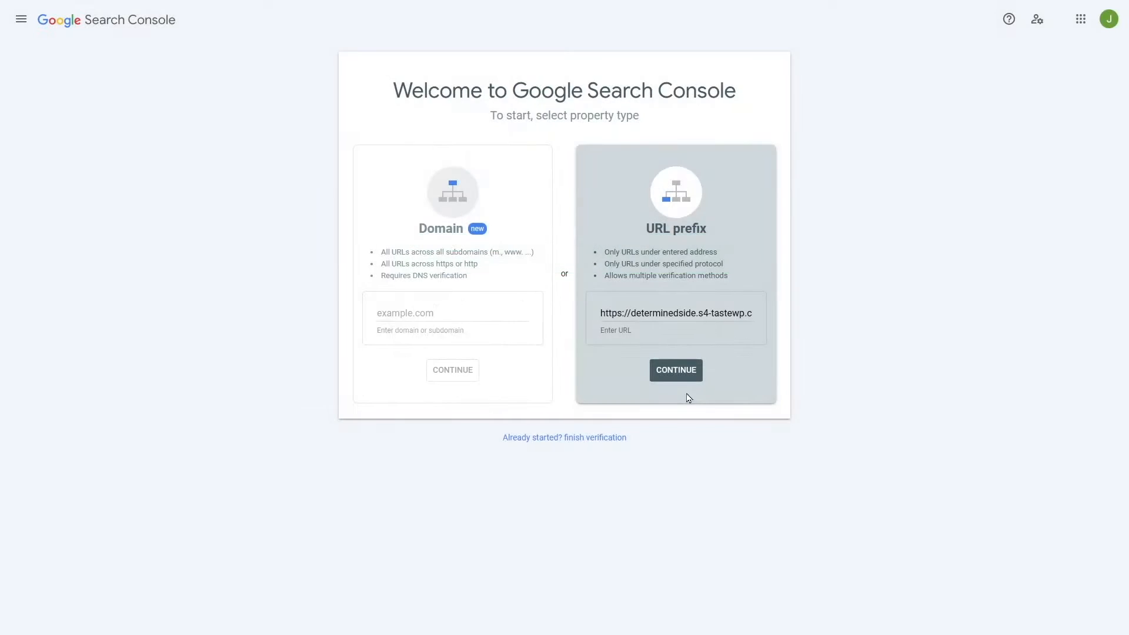
Continue to the verified URL prefix property and dismiss the welcome popup.
{"action": "left_click", "coordinate": [675, 370]}
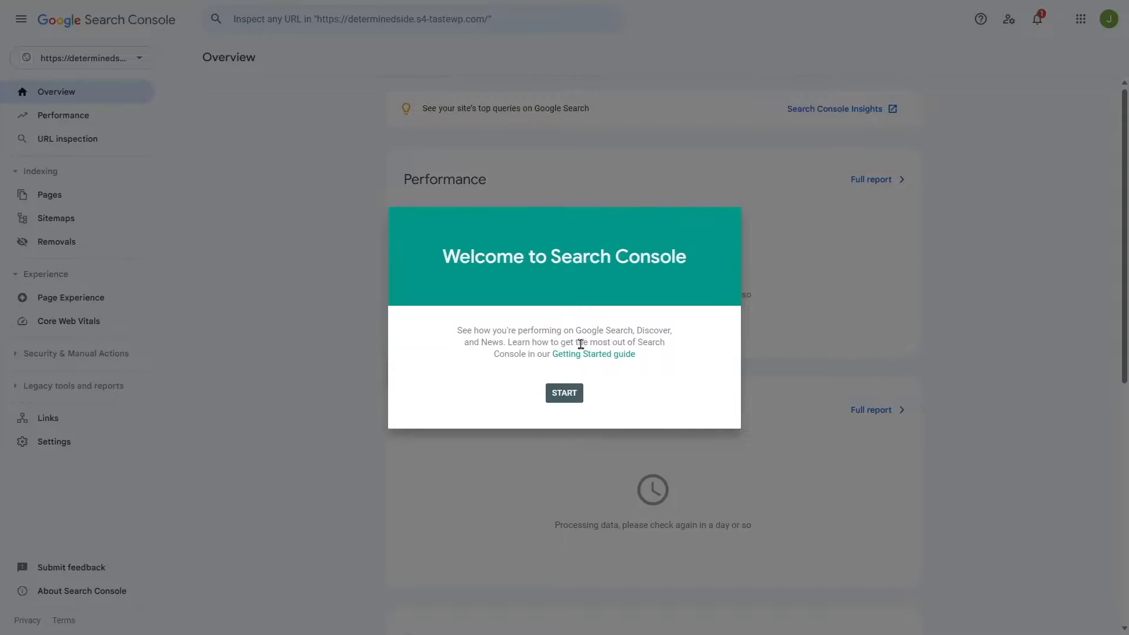
{"action": "mouse_move", "coordinate": [593, 354]}
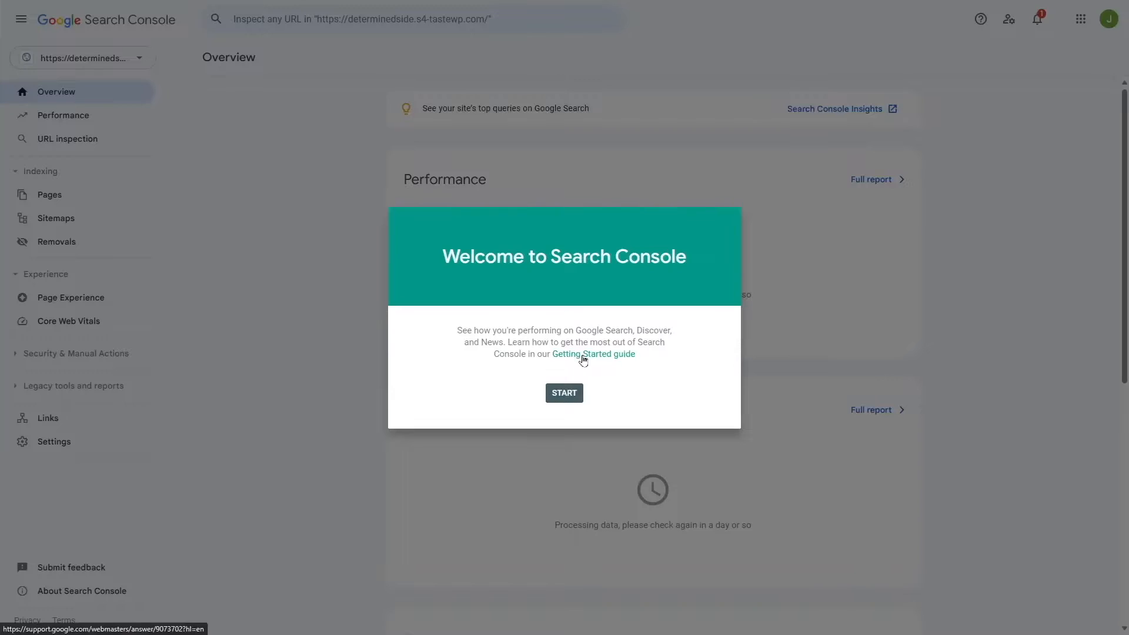
{"action": "left_click", "coordinate": [563, 393]}
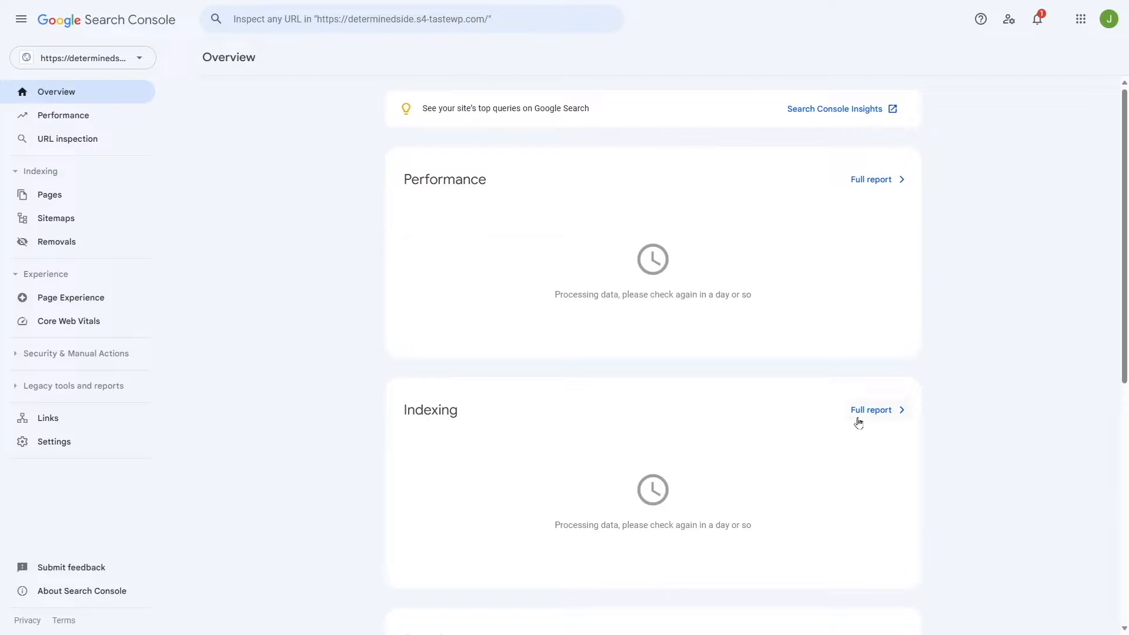
{"action": "mouse_move", "coordinate": [521, 225]}
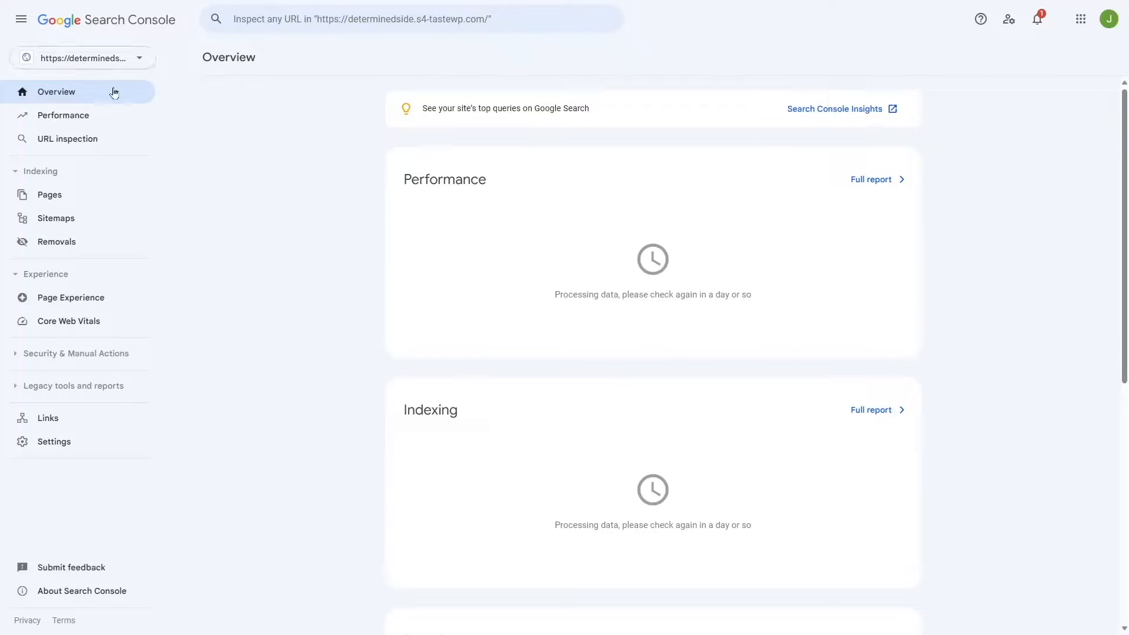
{"action": "mouse_move", "coordinate": [552, 315]}
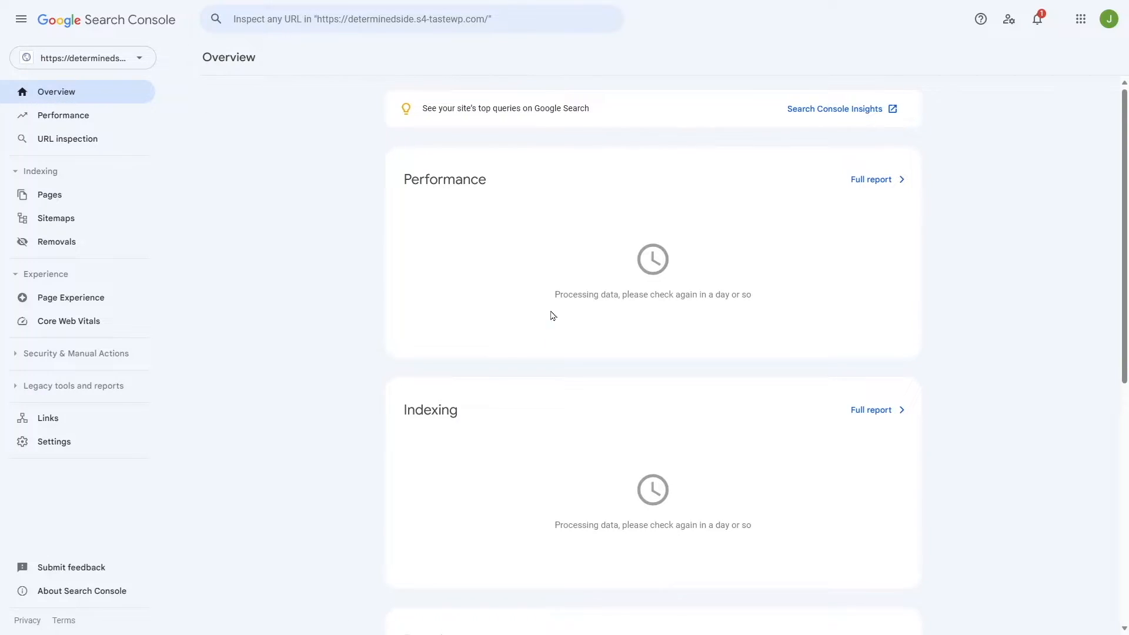
{"action": "scroll", "scroll_direction": "down", "scroll_amount": 3}
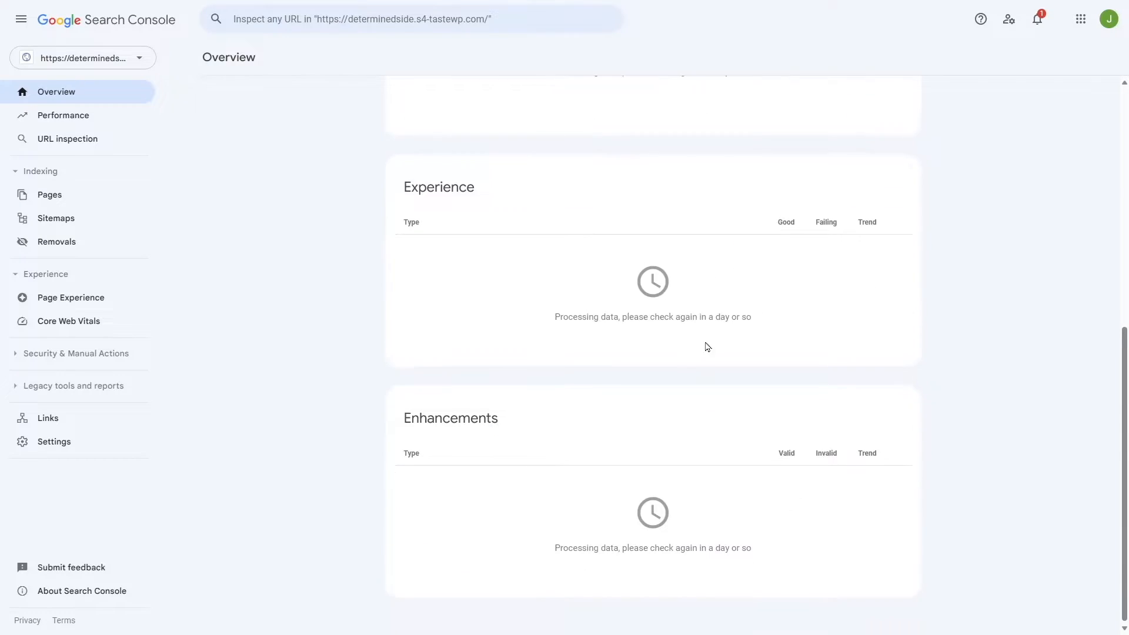
{"action": "scroll", "scroll_direction": "up", "scroll_amount": 3}
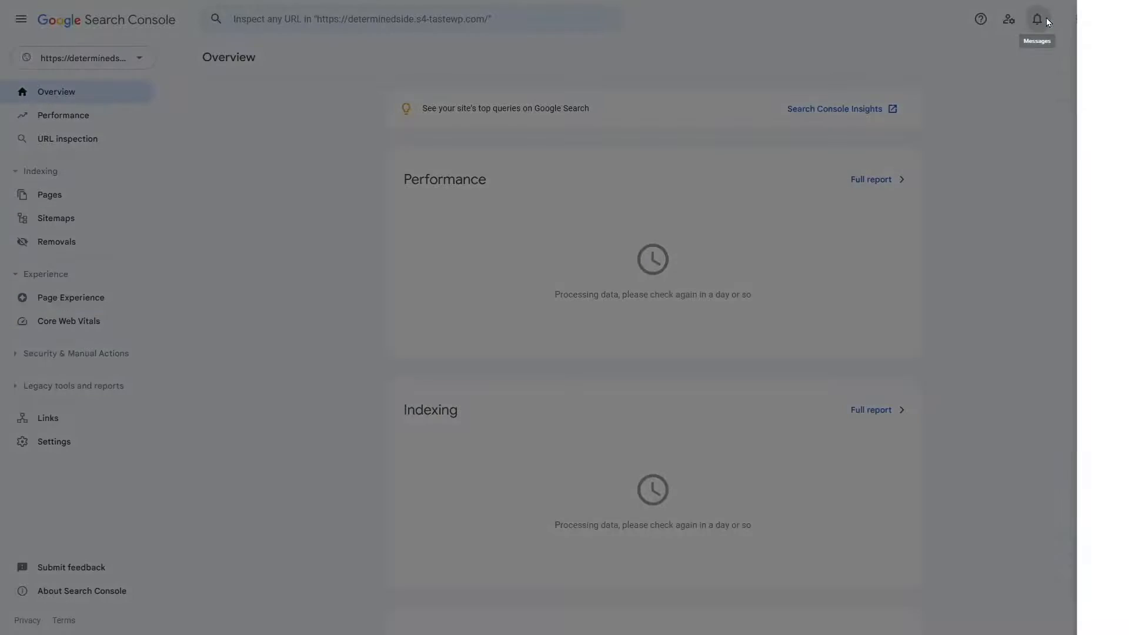
Glance at Messages and the Performance report, then return to the still-processing Overview.
{"action": "left_click", "coordinate": [1038, 19]}
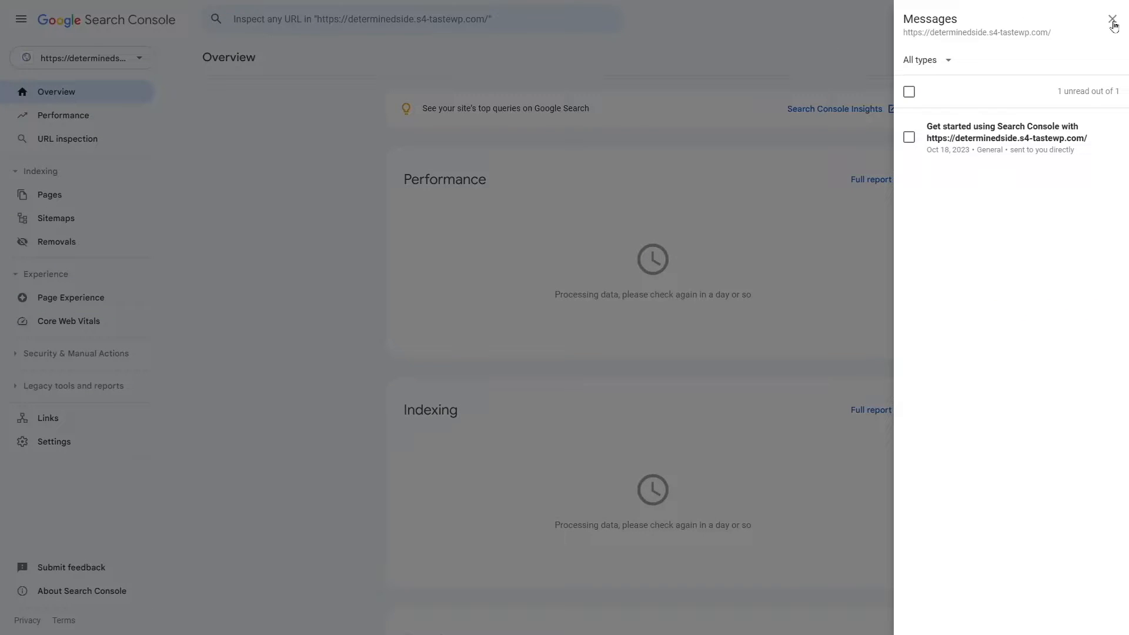
{"action": "left_click", "coordinate": [1112, 18]}
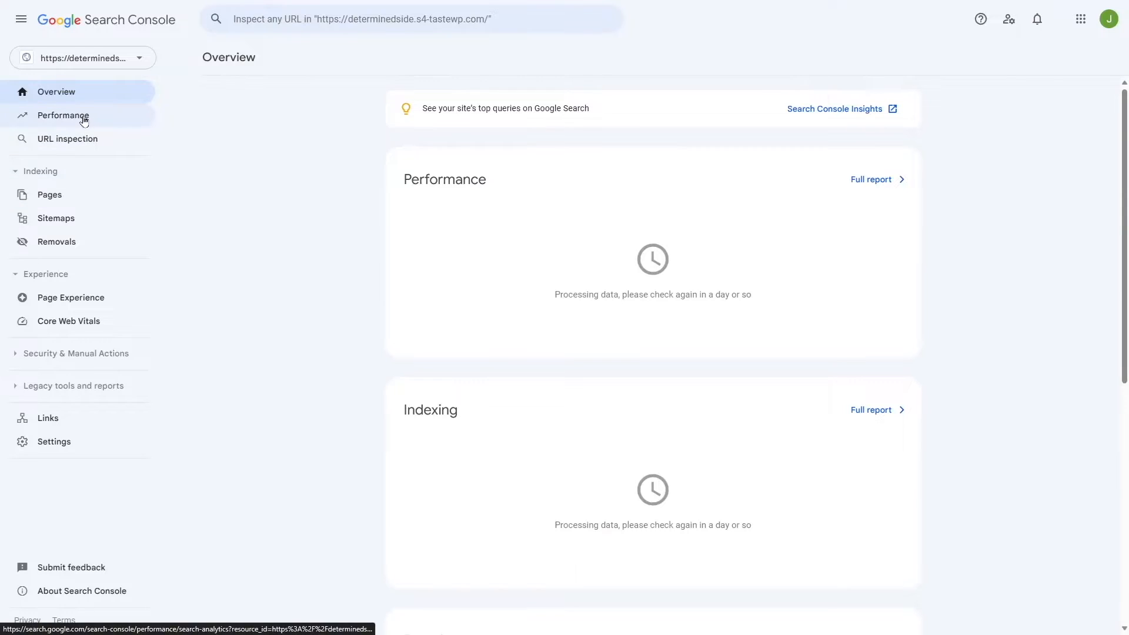
{"action": "left_click", "coordinate": [63, 115]}
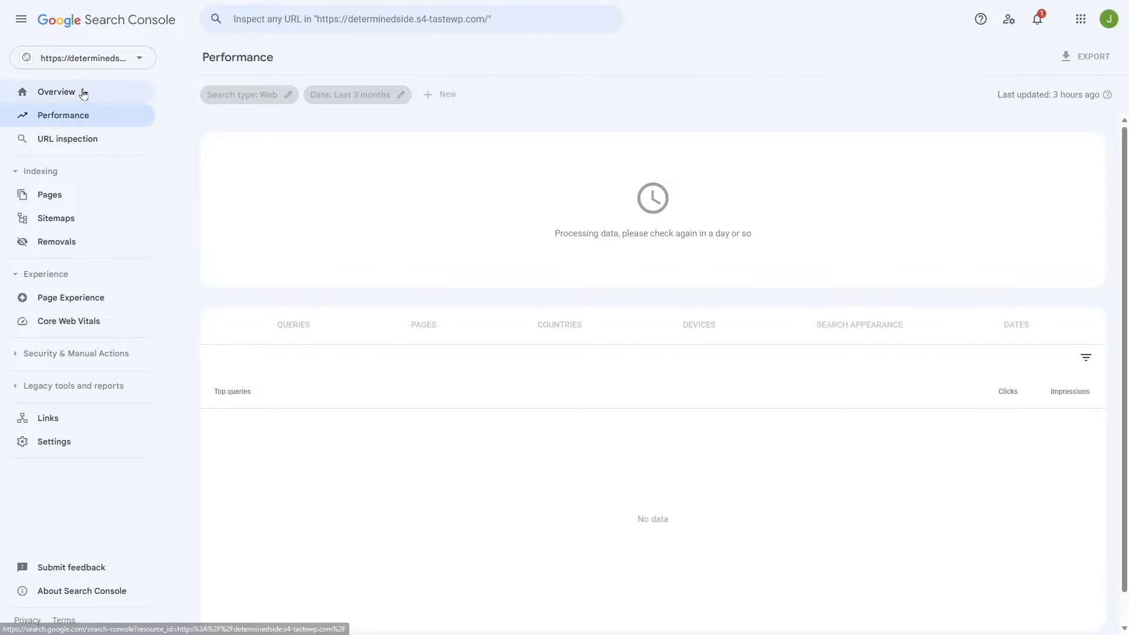
{"action": "left_click", "coordinate": [56, 92]}
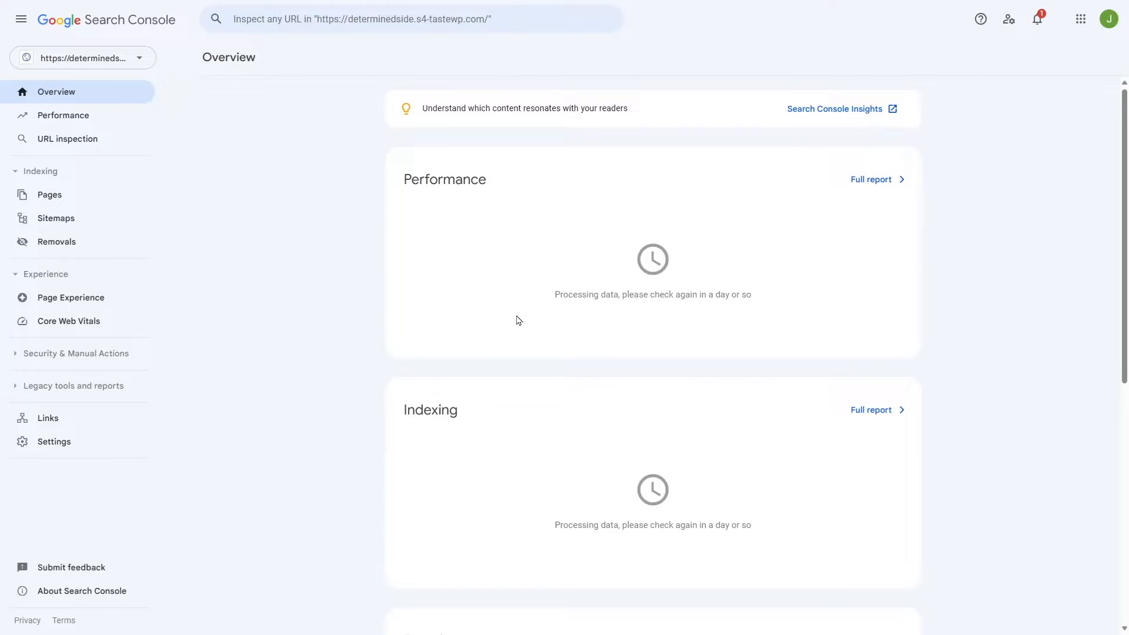
{"action": "left_click_drag", "start_coordinate": [554, 294], "coordinate": [628, 294]}
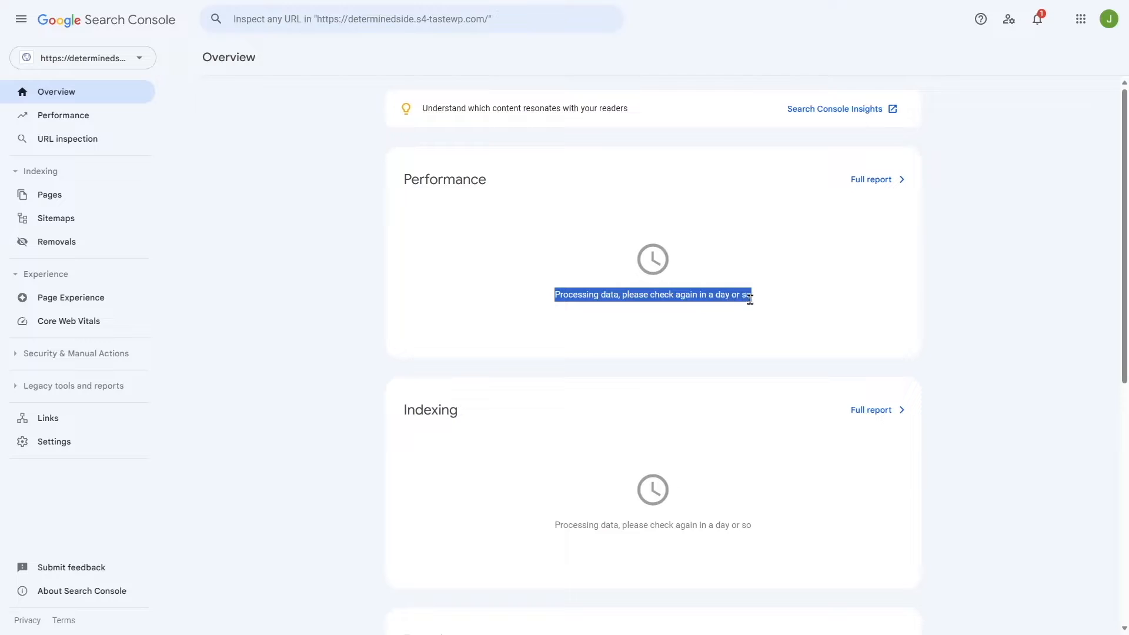
{"action": "left_click", "coordinate": [537, 293]}
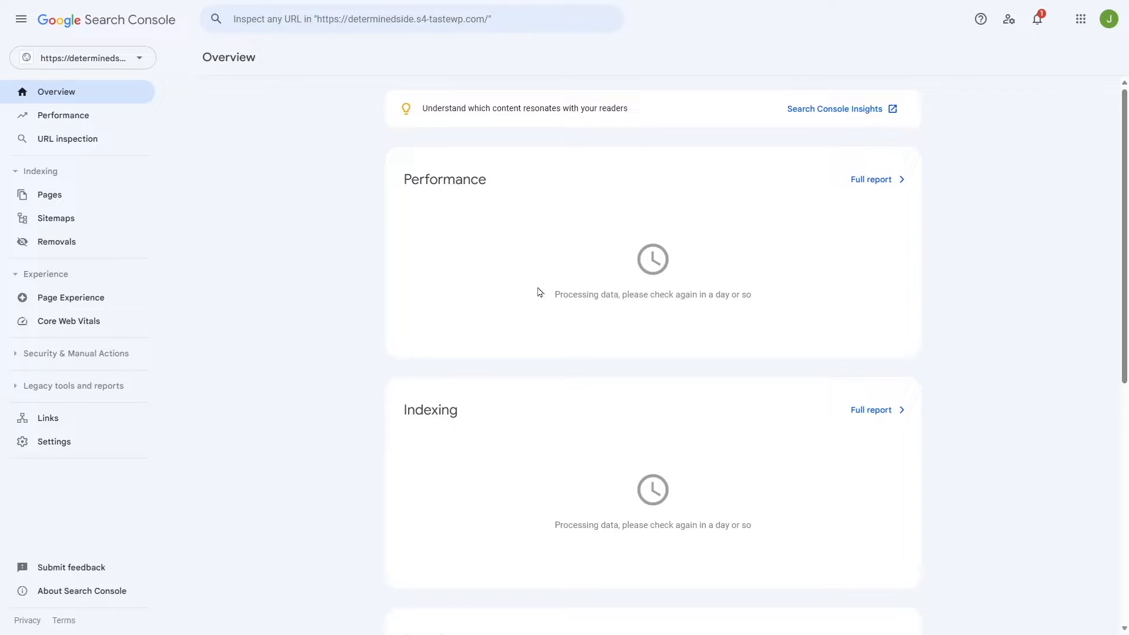
{"action": "mouse_move", "coordinate": [393, 387]}
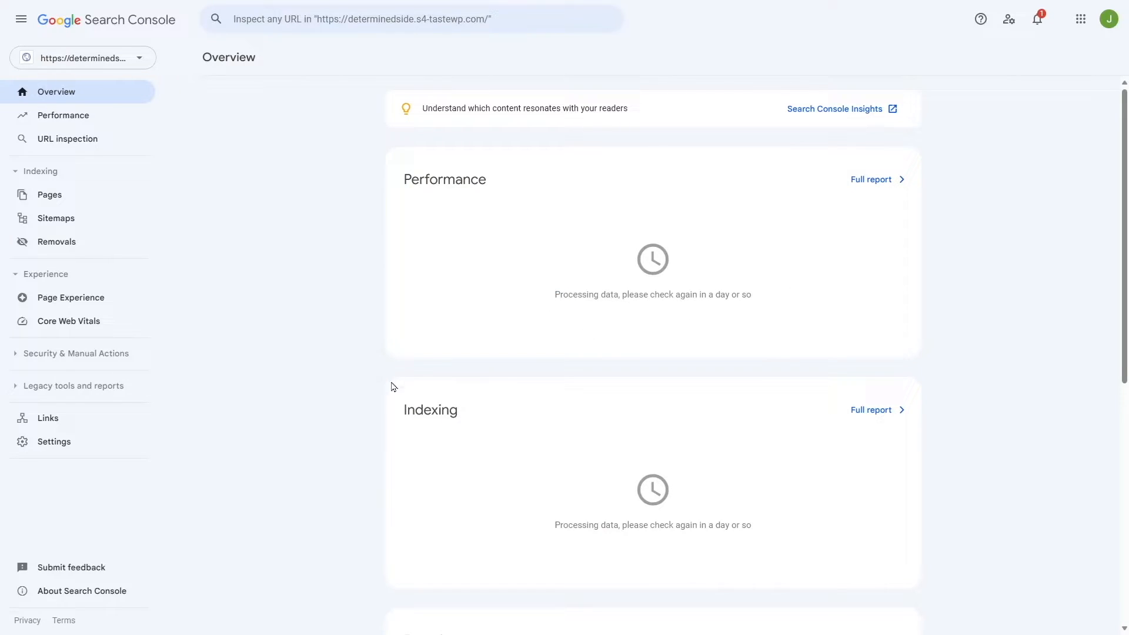
{"action": "mouse_move", "coordinate": [541, 289]}
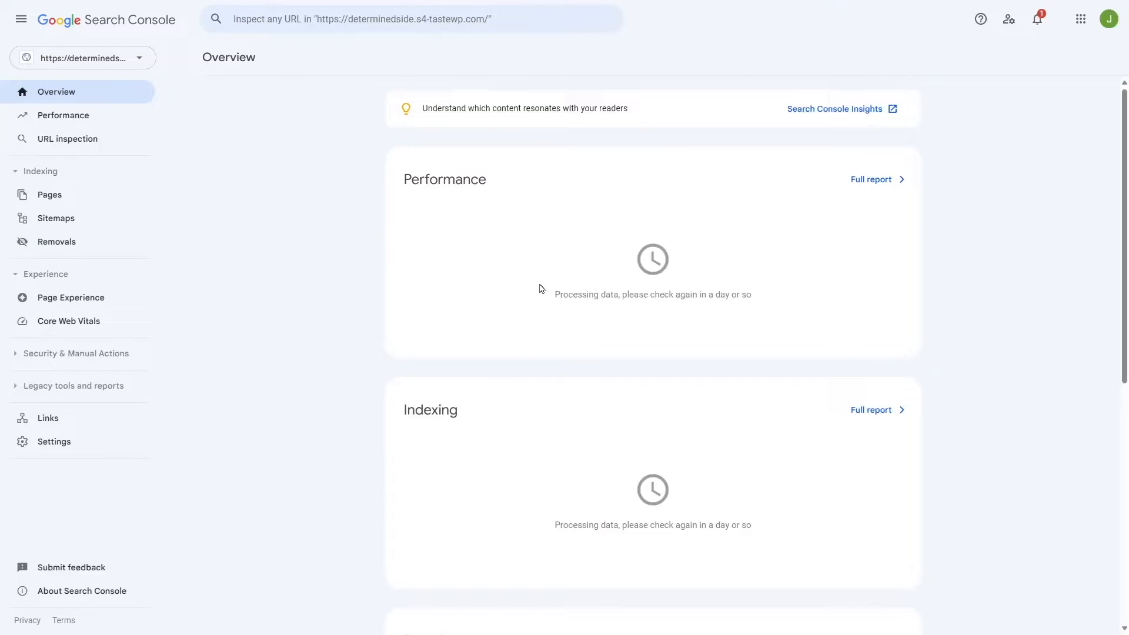
{"action": "mouse_move", "coordinate": [516, 282]}
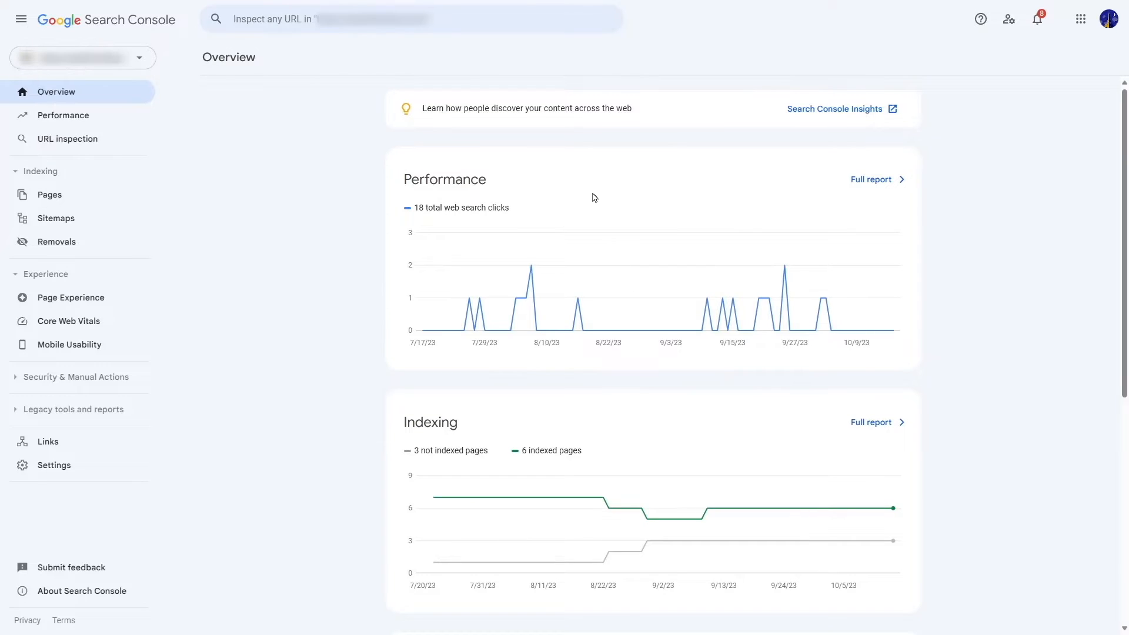
{"action": "mouse_move", "coordinate": [486, 164]}
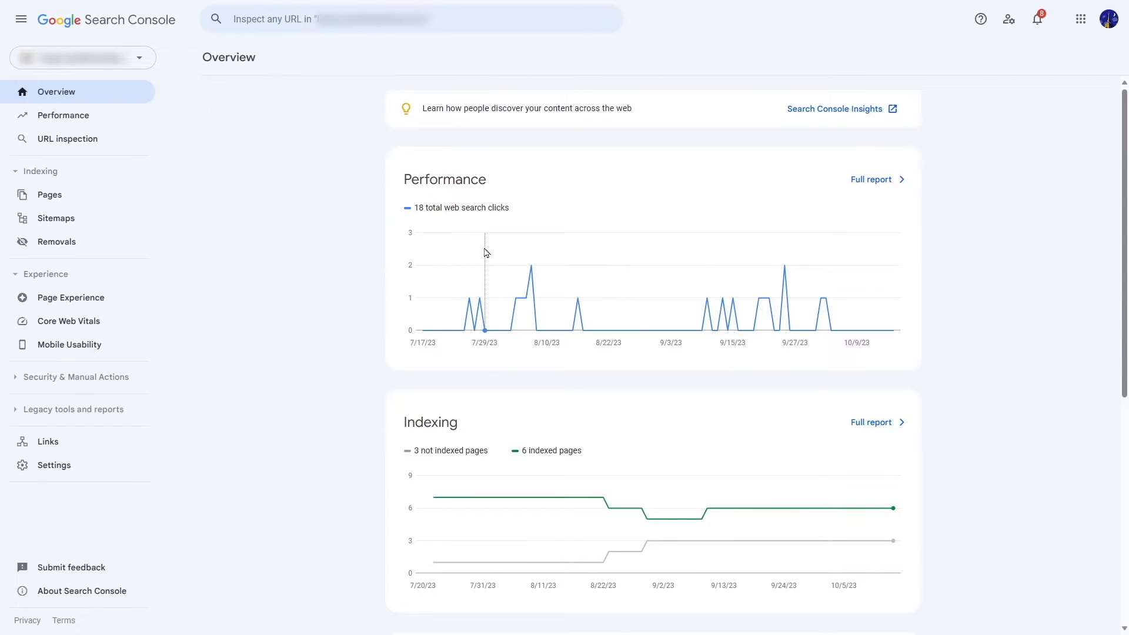
Bring up the full Performance report showing 18 clicks and 523 impressions.
{"action": "scroll", "scroll_direction": "down", "scroll_amount": 3}
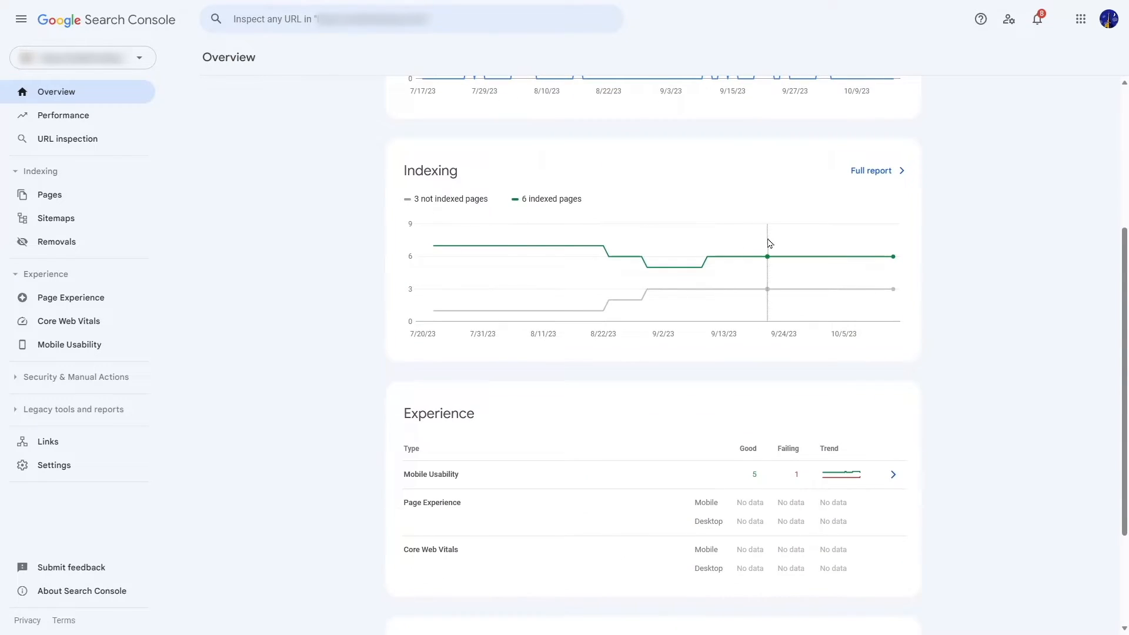
{"action": "scroll", "scroll_direction": "down", "scroll_amount": 3}
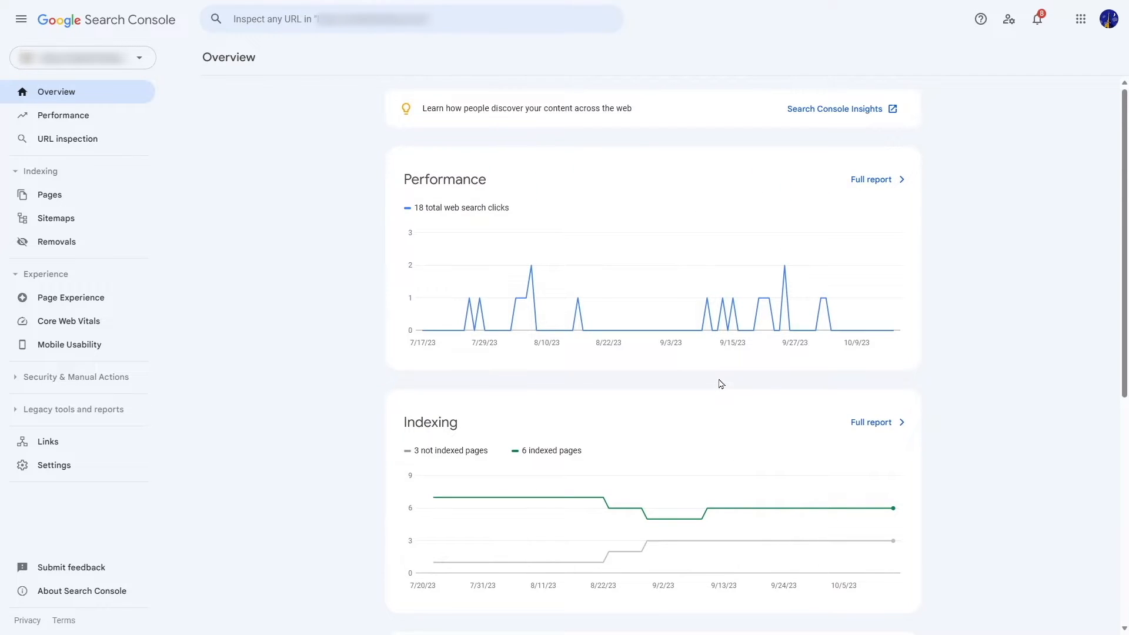
{"action": "left_click", "coordinate": [63, 115]}
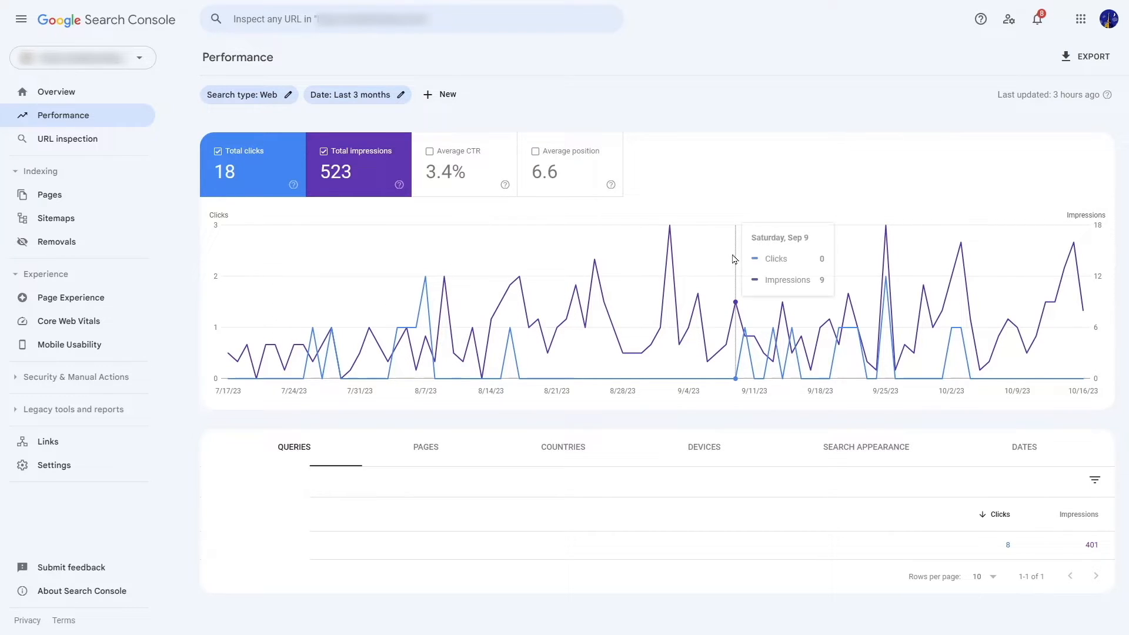
{"action": "mouse_move", "coordinate": [394, 116]}
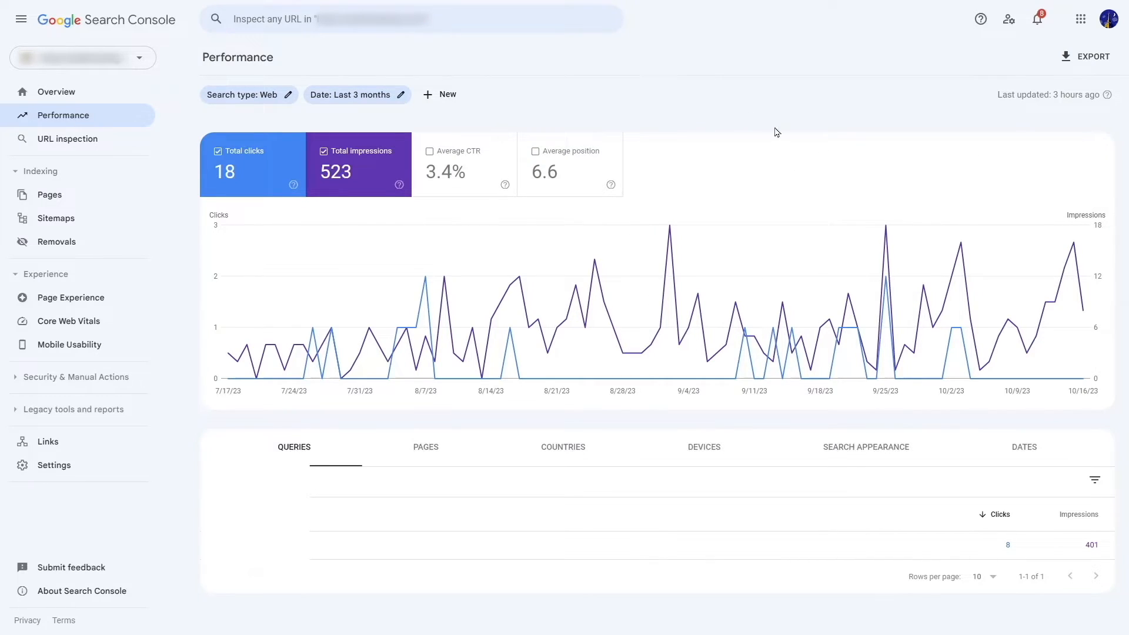
{"action": "mouse_move", "coordinate": [798, 166]}
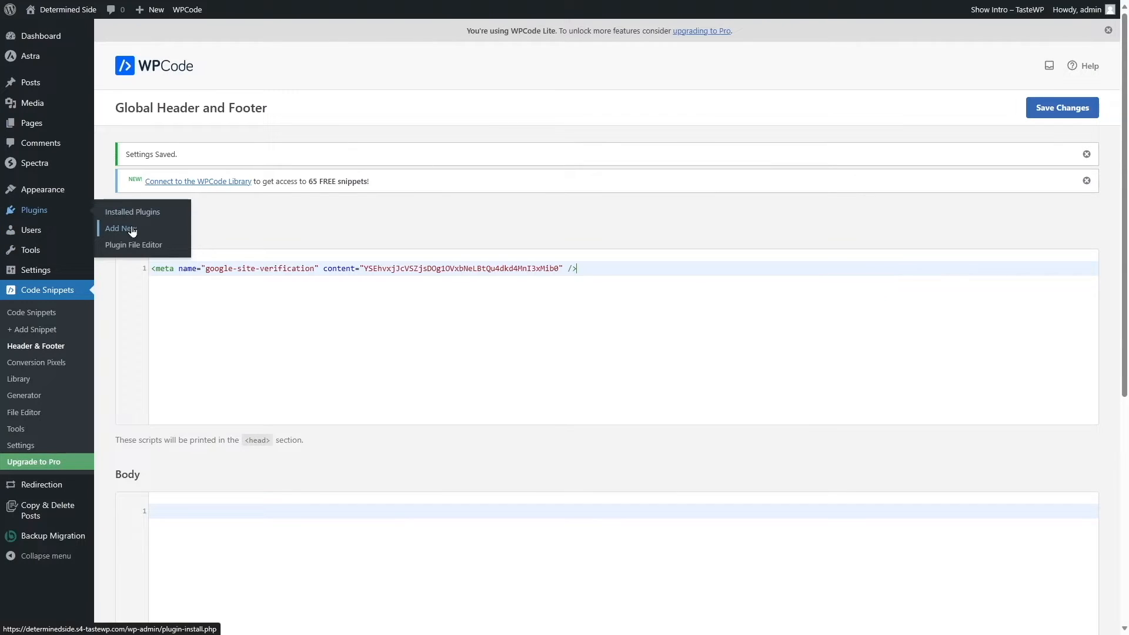
Search the Add Plugins directory for "Site kit" to surface Site Kit by Google.
{"action": "left_click", "coordinate": [118, 228]}
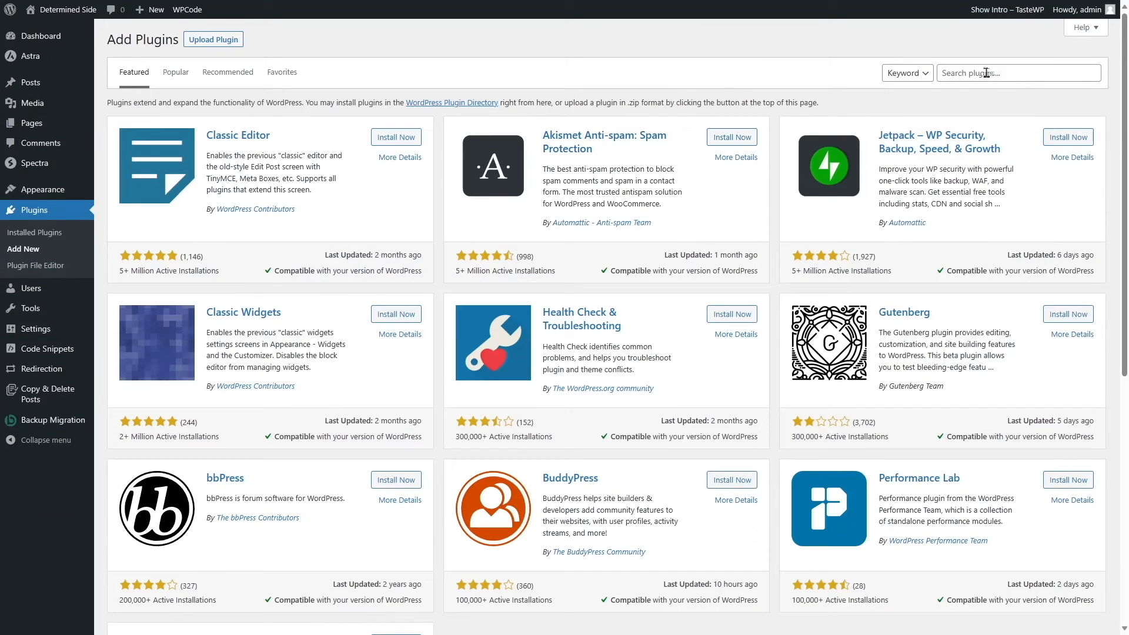
{"action": "type", "text": "Site kit"}
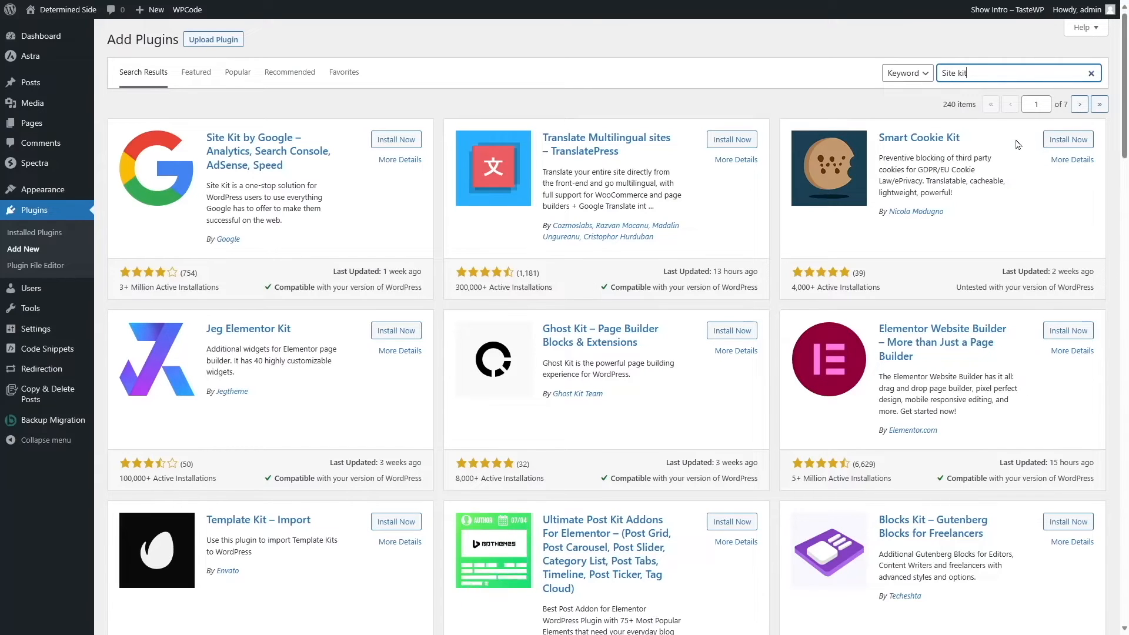
{"action": "mouse_move", "coordinate": [254, 138]}
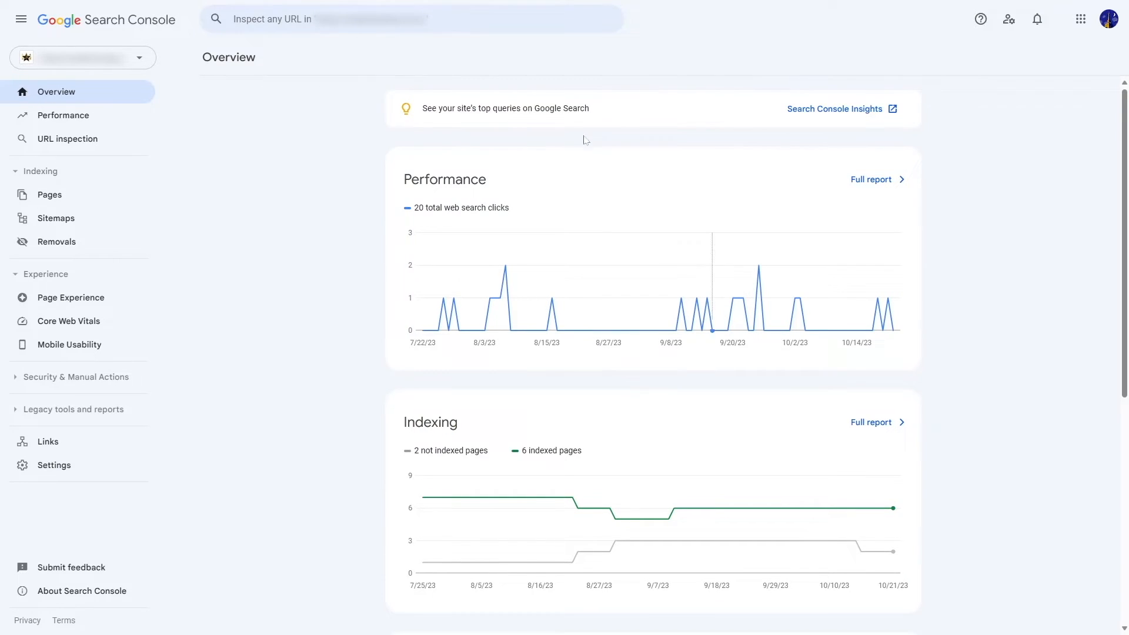
{"action": "mouse_move", "coordinate": [230, 290]}
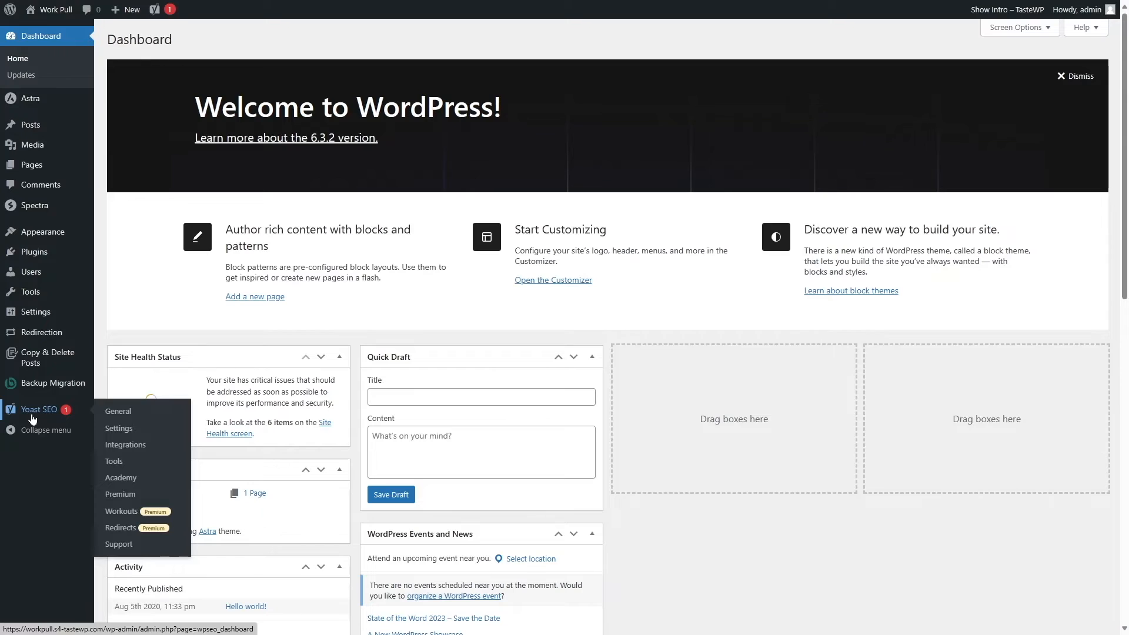
{"action": "mouse_move", "coordinate": [118, 428]}
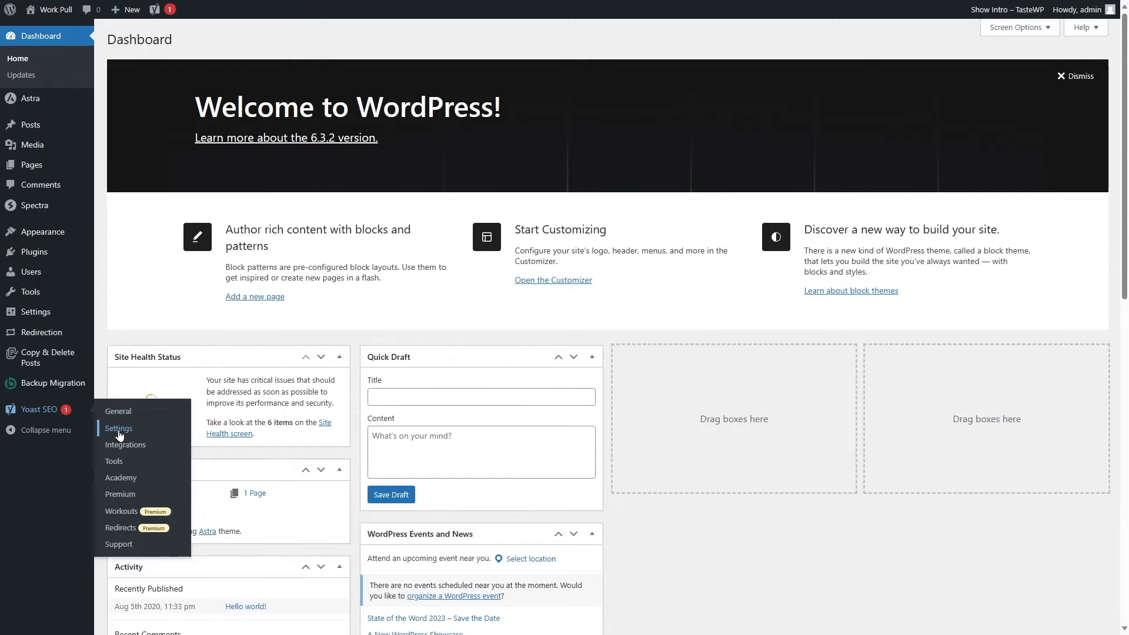
View the Yoast-generated XML sitemap index from the Yoast SEO settings XML sitemaps card.
{"action": "left_click", "coordinate": [118, 430]}
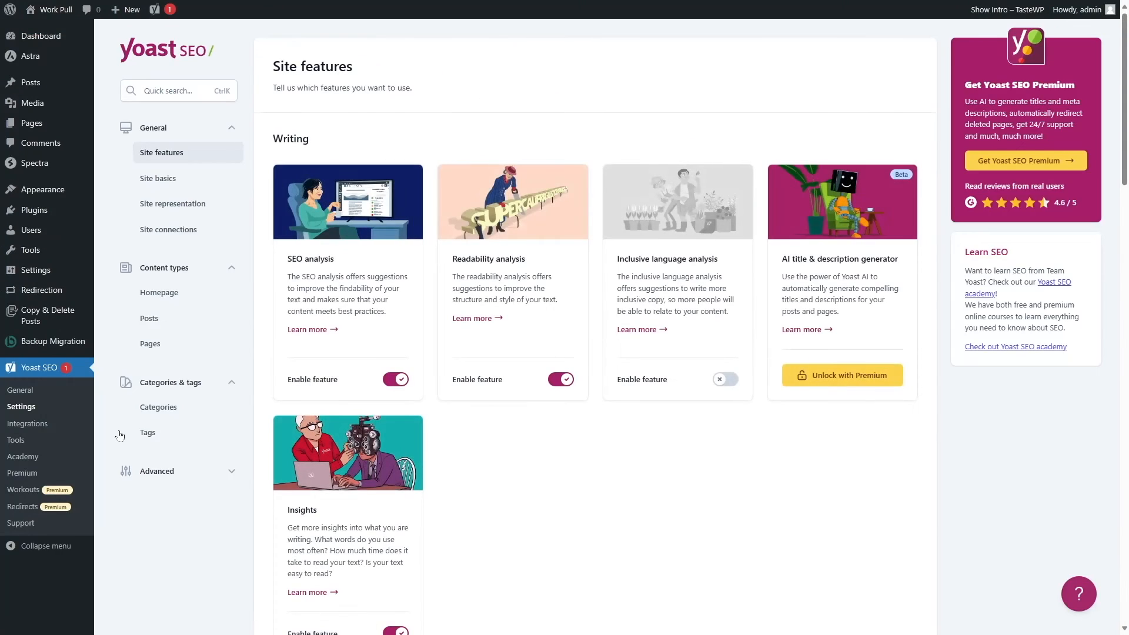
{"action": "scroll", "scroll_direction": "down", "scroll_amount": 3}
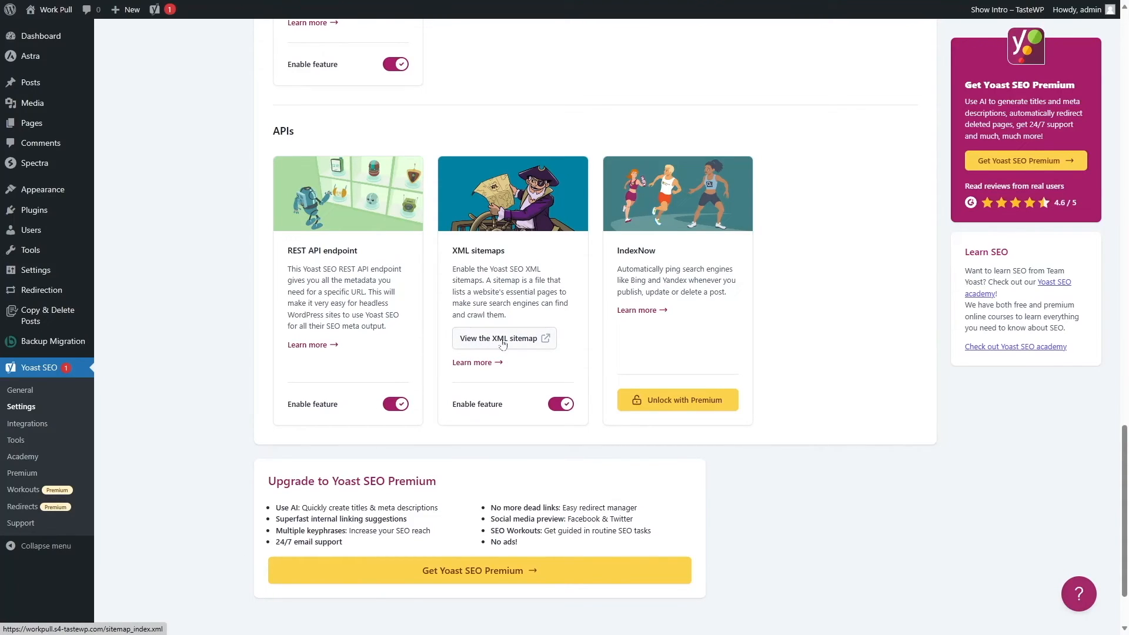
{"action": "left_click", "coordinate": [500, 339]}
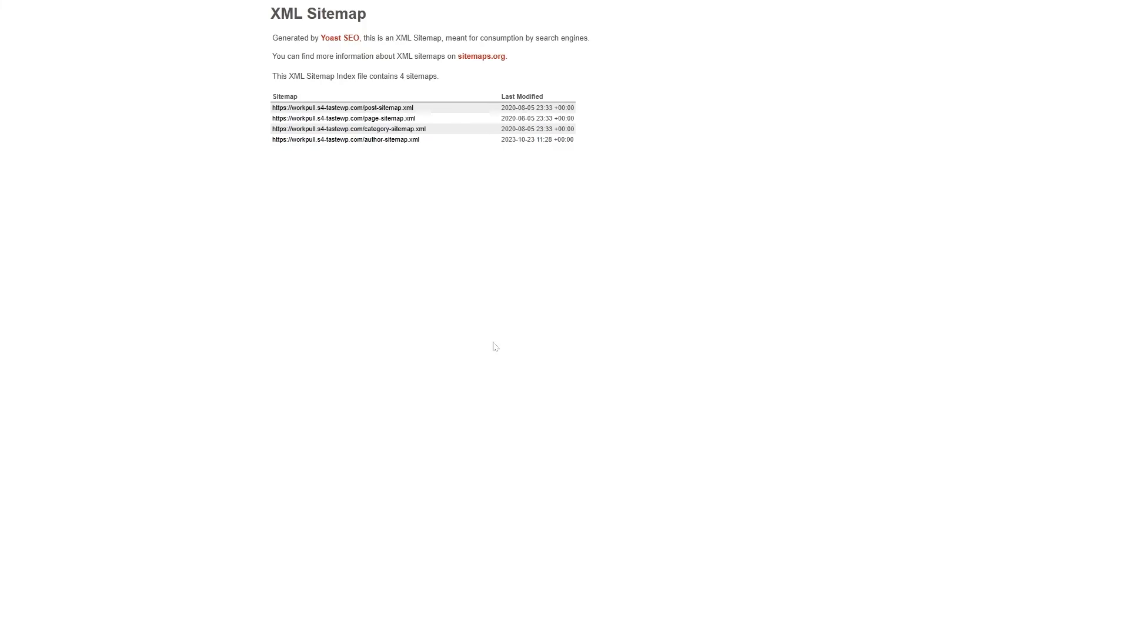
{"action": "mouse_move", "coordinate": [467, 126]}
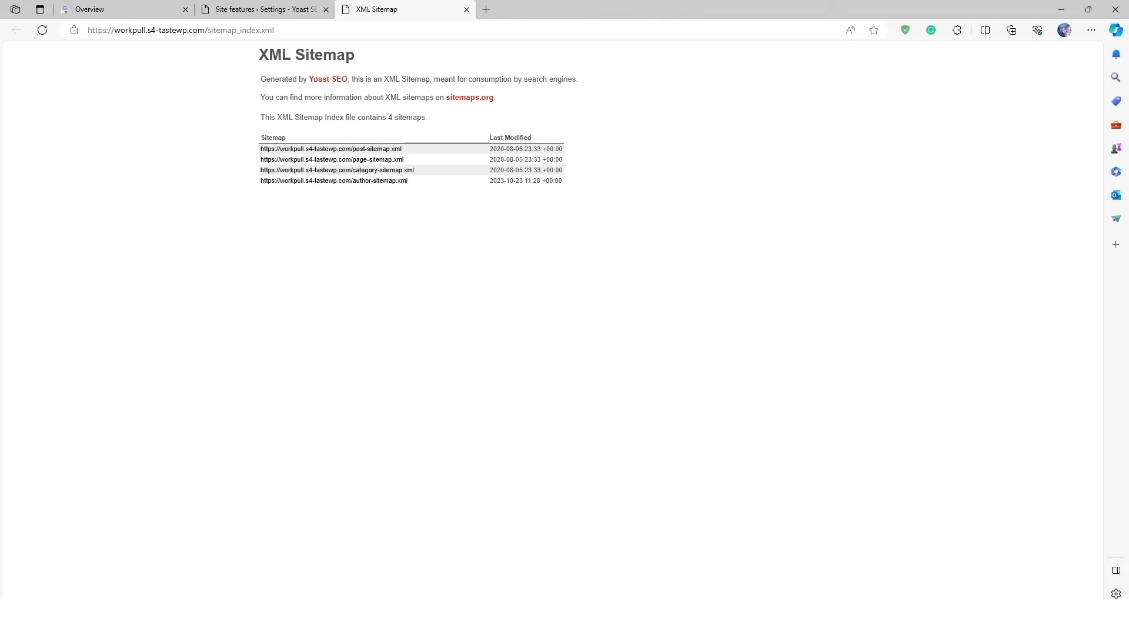
Copy the sitemap_index.xml address and return to the Search Console overview.
{"action": "left_click", "coordinate": [179, 30]}
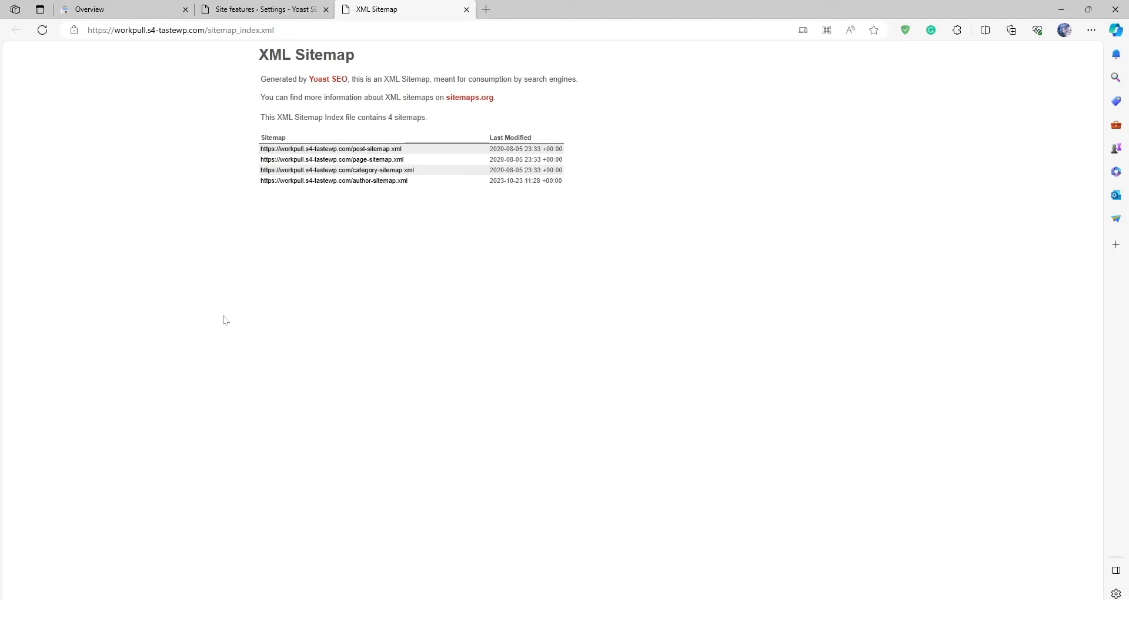
{"action": "left_click", "coordinate": [115, 8]}
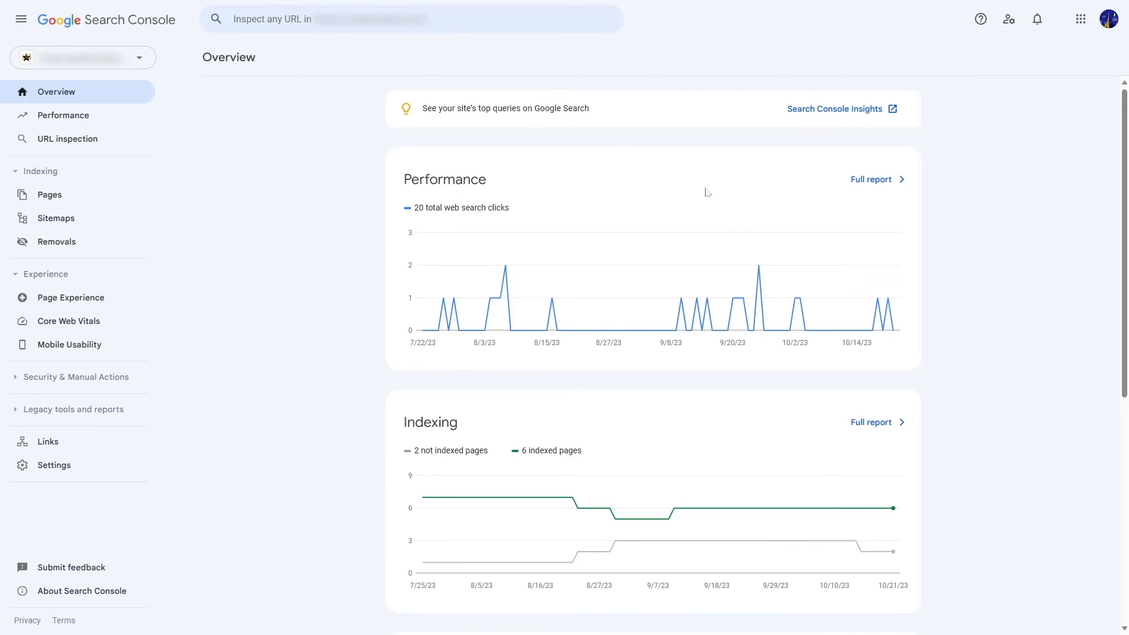
{"action": "mouse_move", "coordinate": [55, 218]}
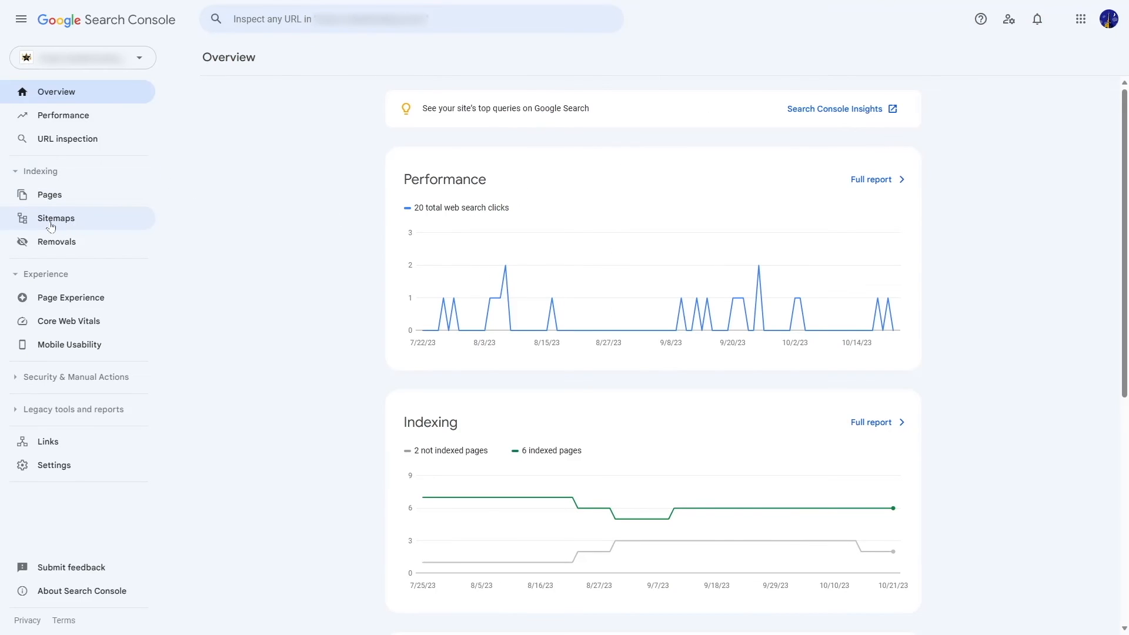
Enter "sitemap.xml" as a new sitemap address on the Search Console Sitemaps page.
{"action": "left_click", "coordinate": [55, 219]}
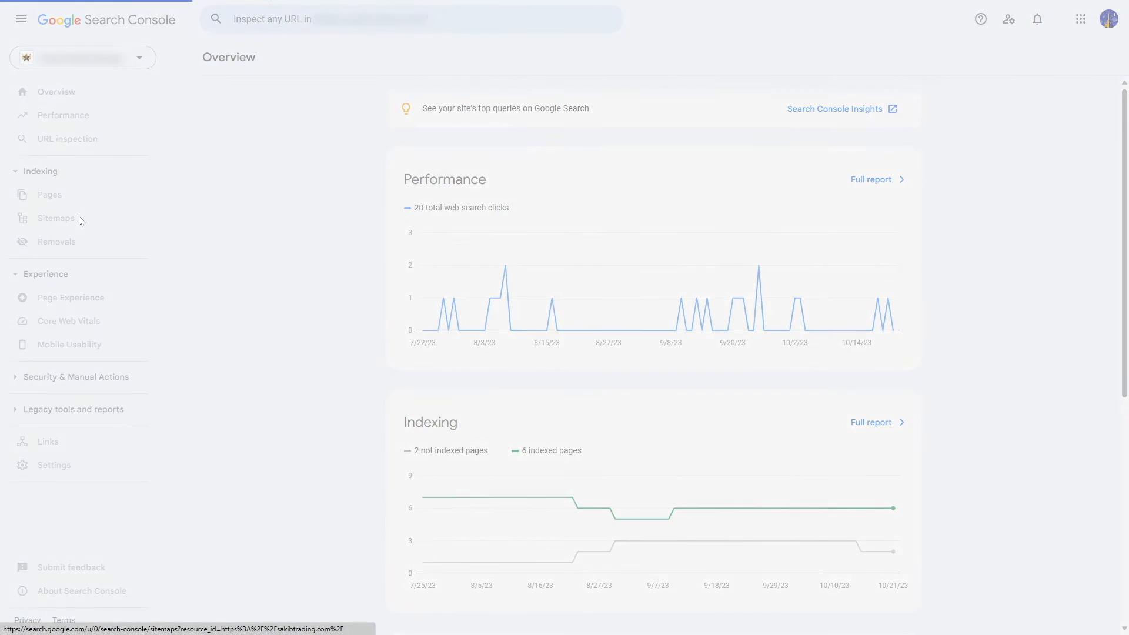
{"action": "left_click", "coordinate": [55, 219]}
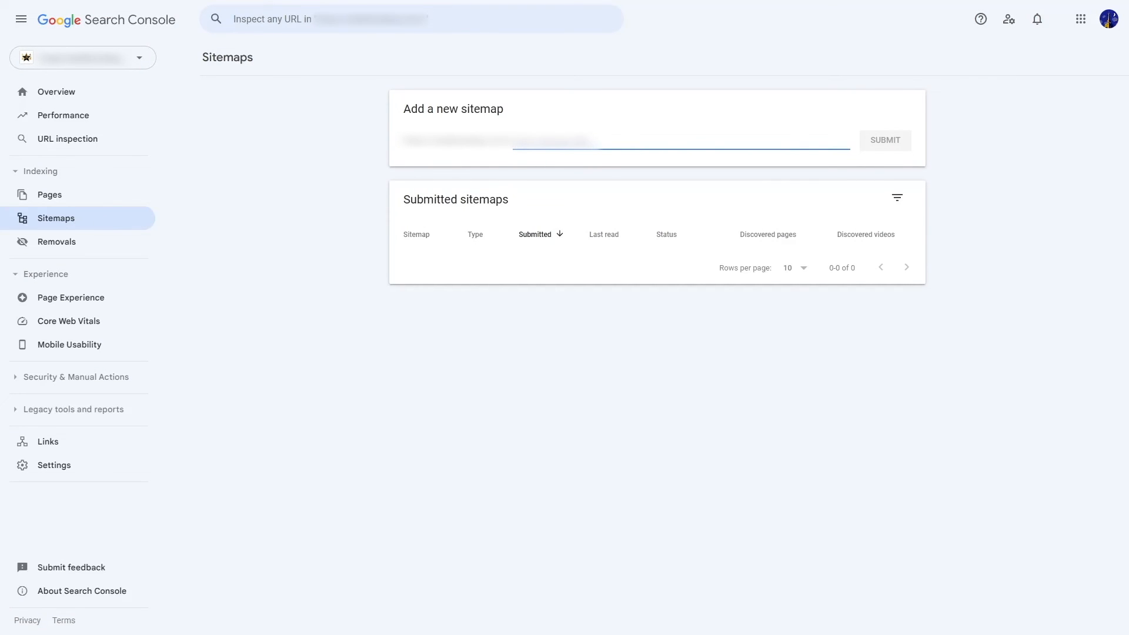
{"action": "type", "text": "sitemap.xml"}
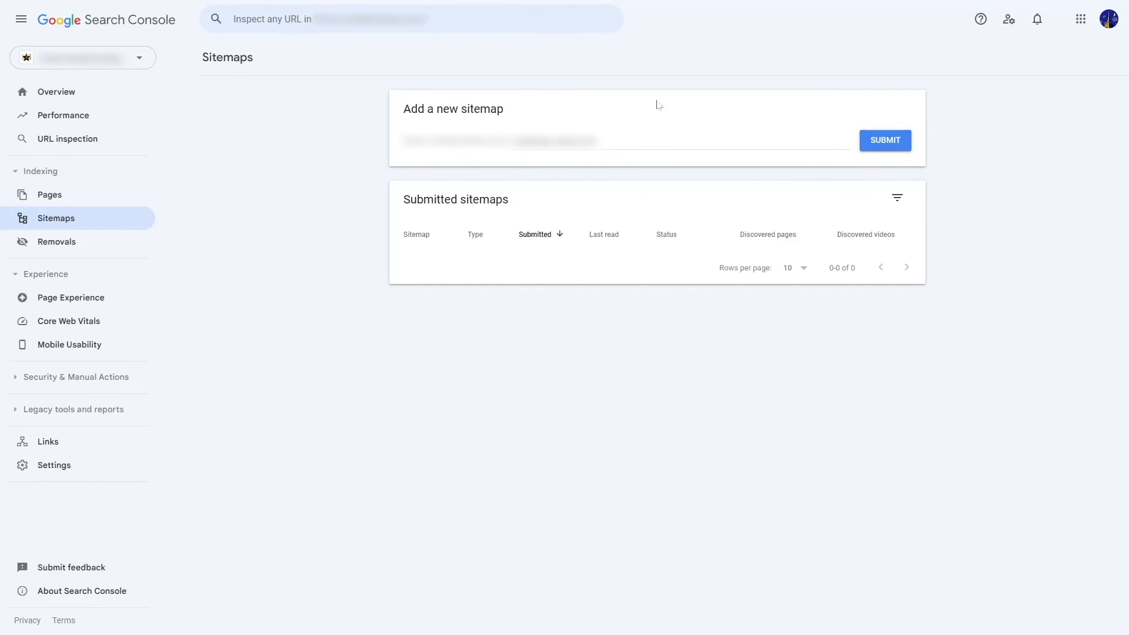
{"action": "mouse_move", "coordinate": [643, 182]}
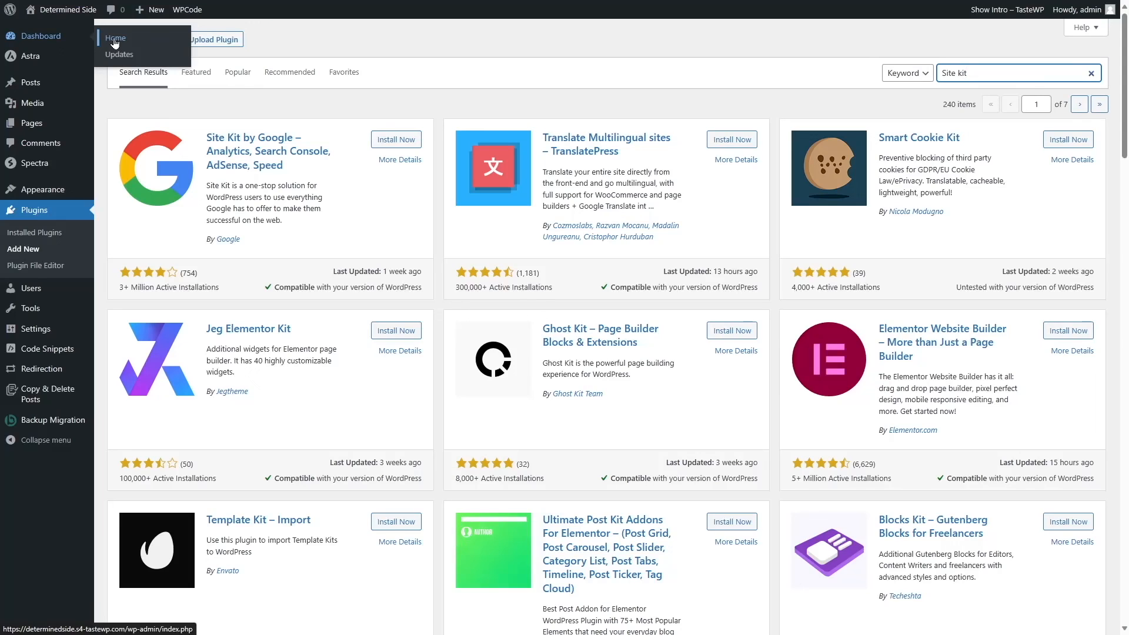
Return to the WordPress Dashboard home page.
{"action": "left_click", "coordinate": [114, 38]}
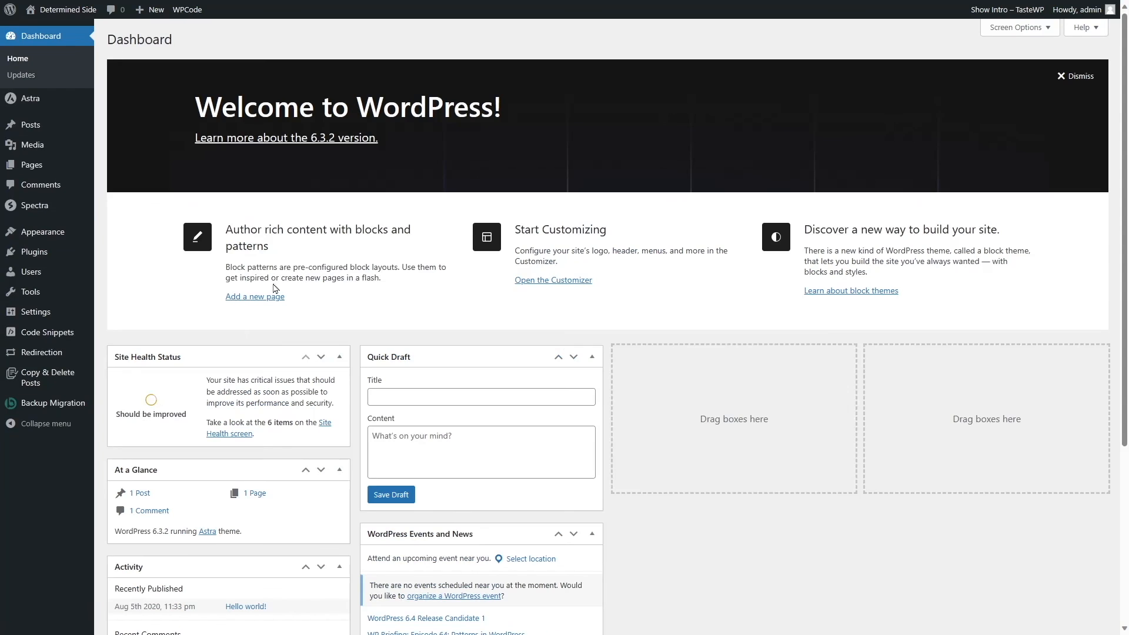